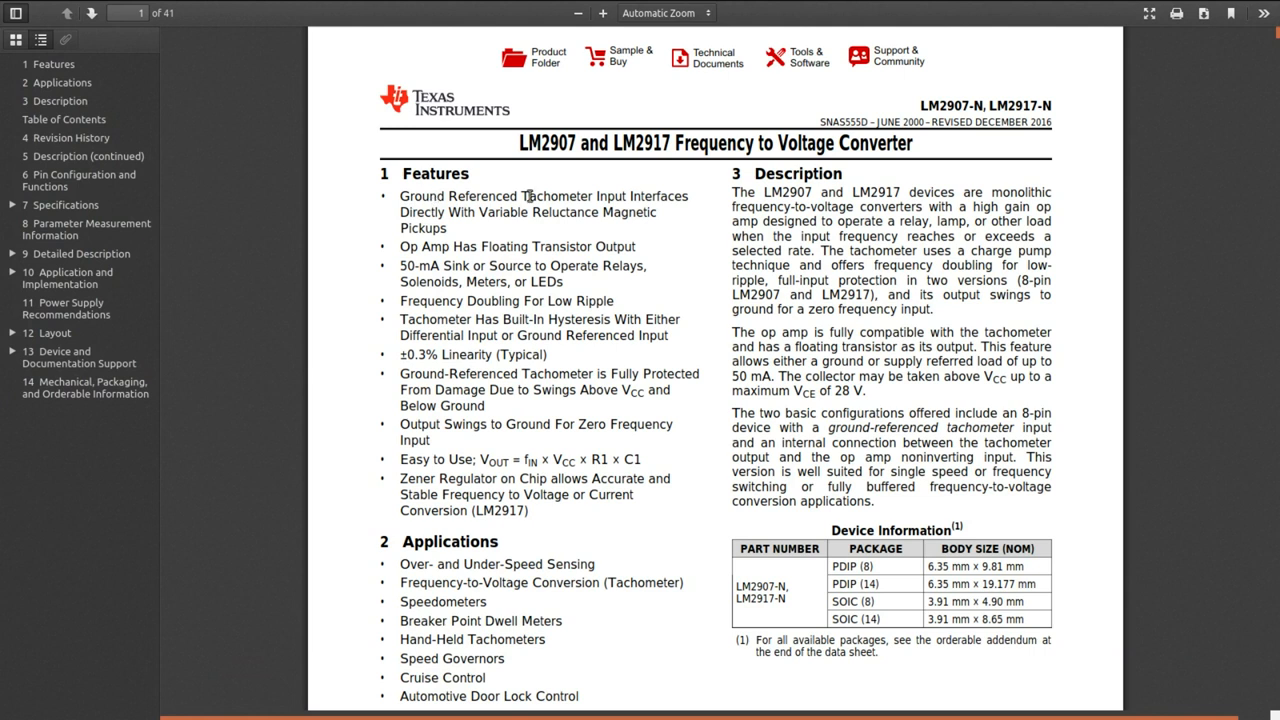
pyautogui.moveTo(384, 276)
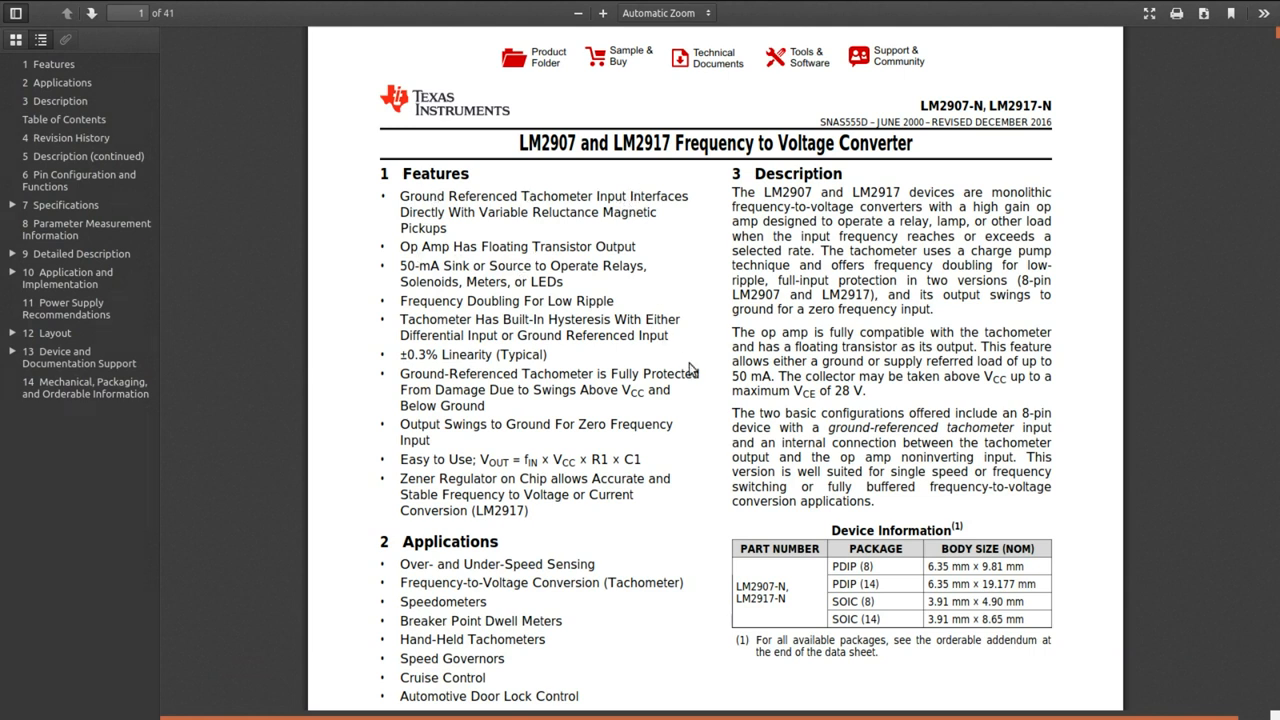
pyautogui.moveTo(696, 414)
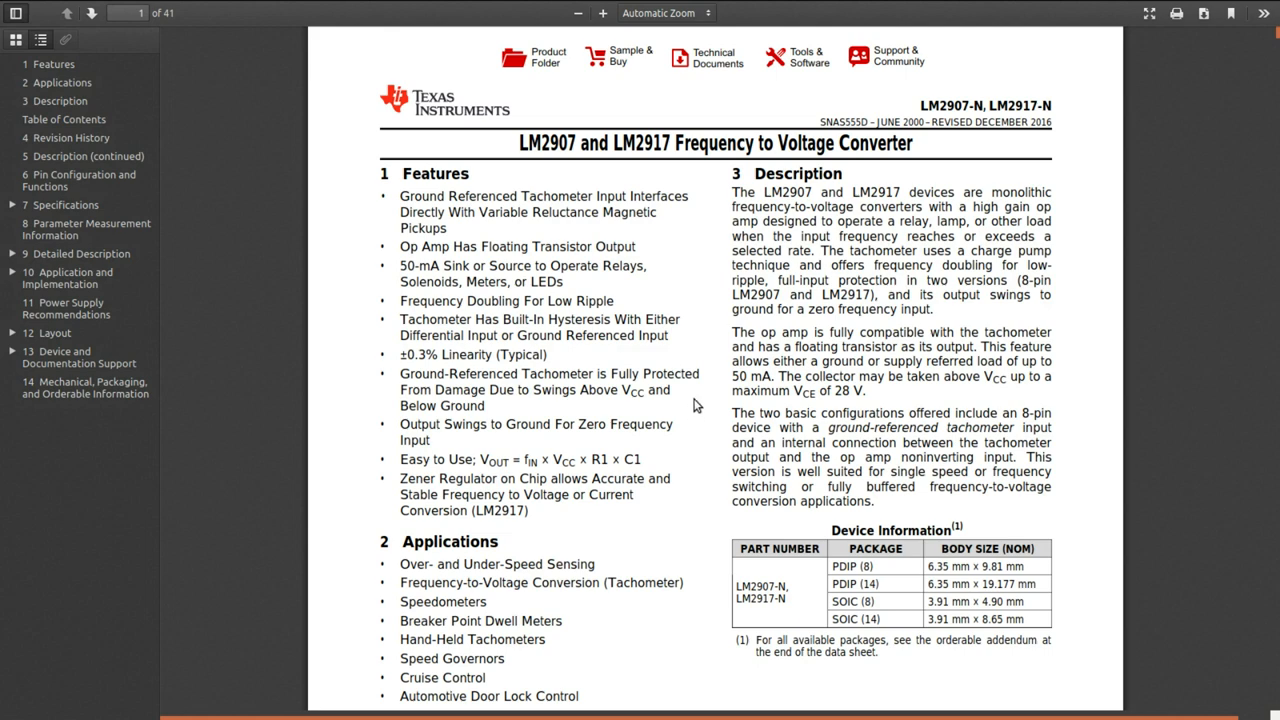
# Scroll page 1 of the LM2907 datasheet down to the Applications list and tachometer diagram
pyautogui.scroll(-3)
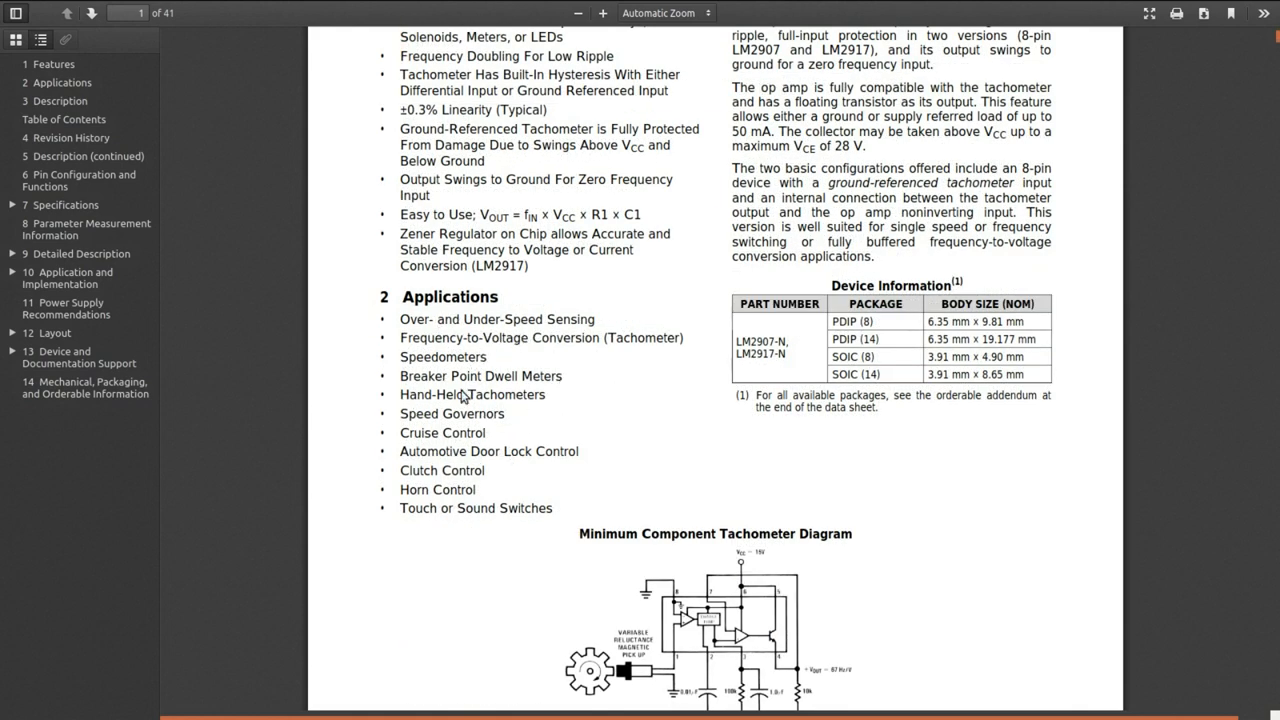
pyautogui.moveTo(588, 404)
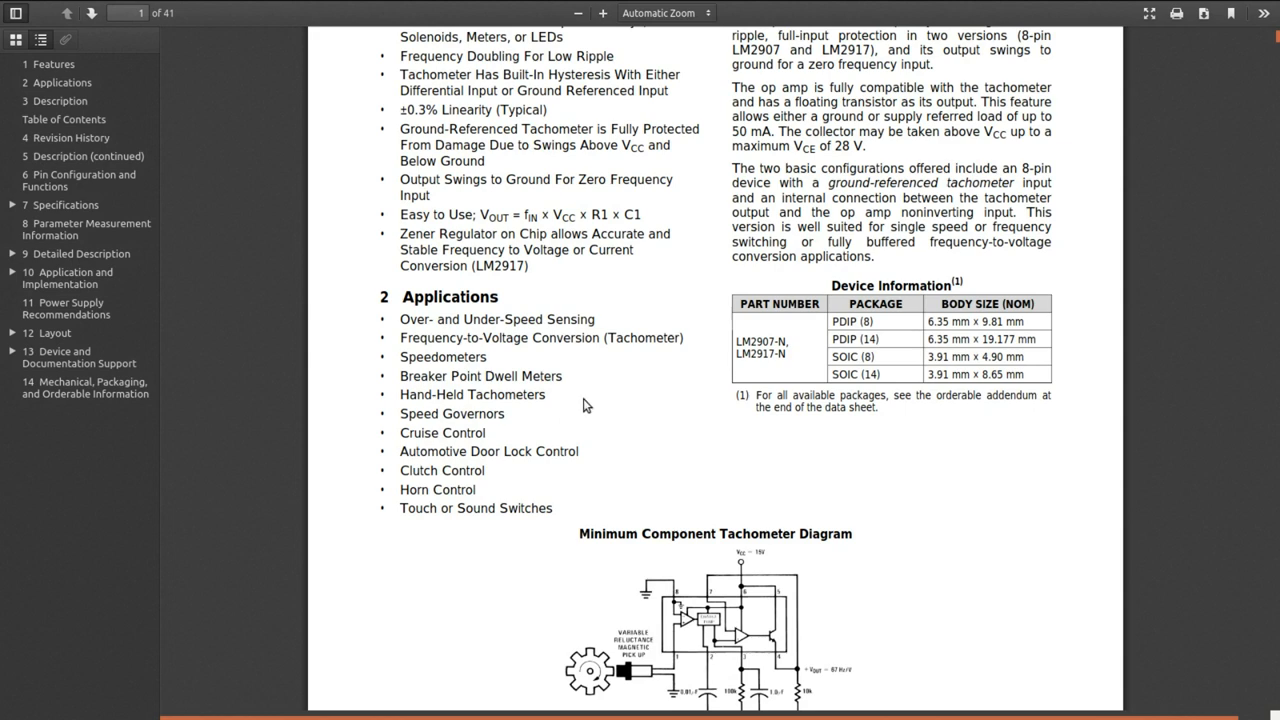
pyautogui.moveTo(650, 378)
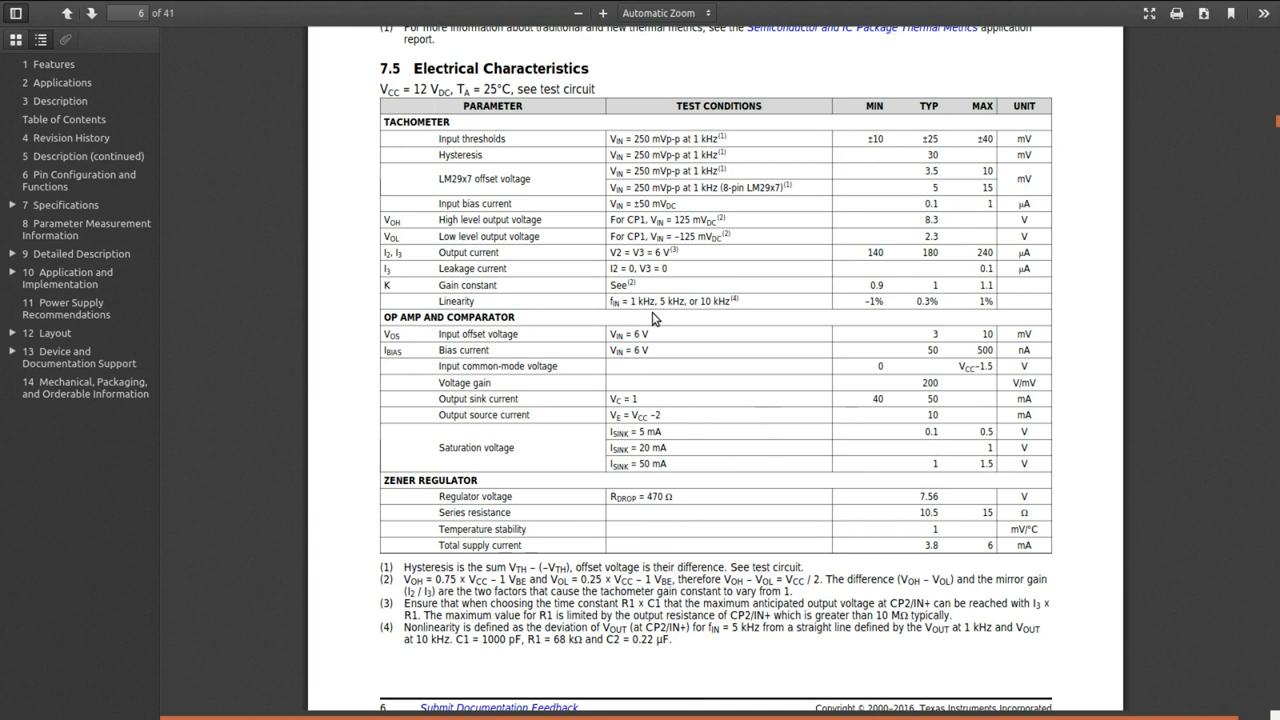
pyautogui.moveTo(652, 316)
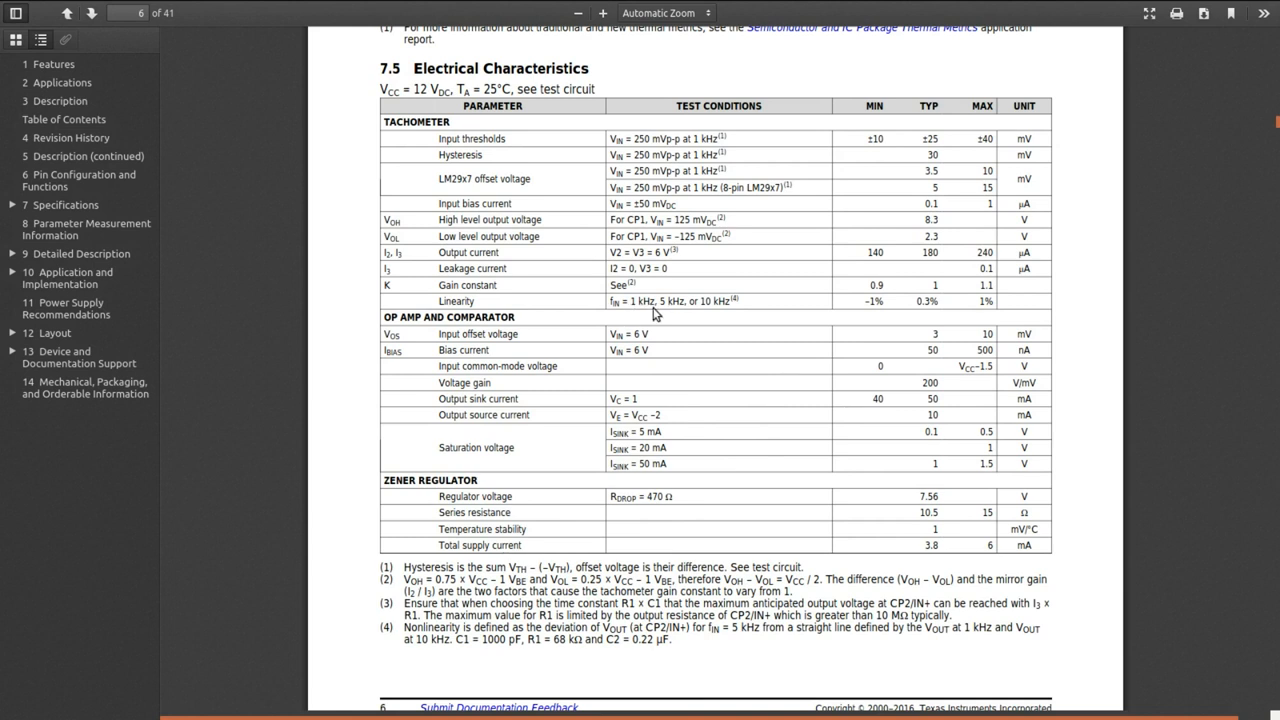
pyautogui.moveTo(710, 324)
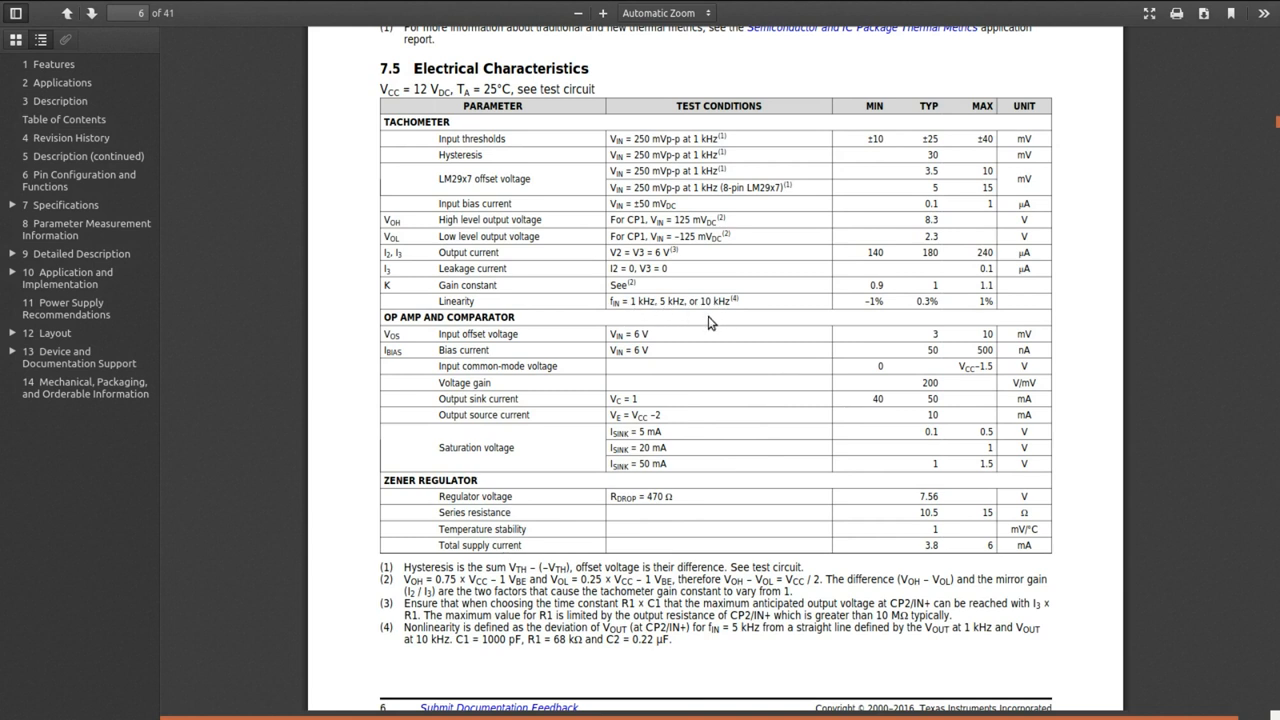
pyautogui.moveTo(828, 320)
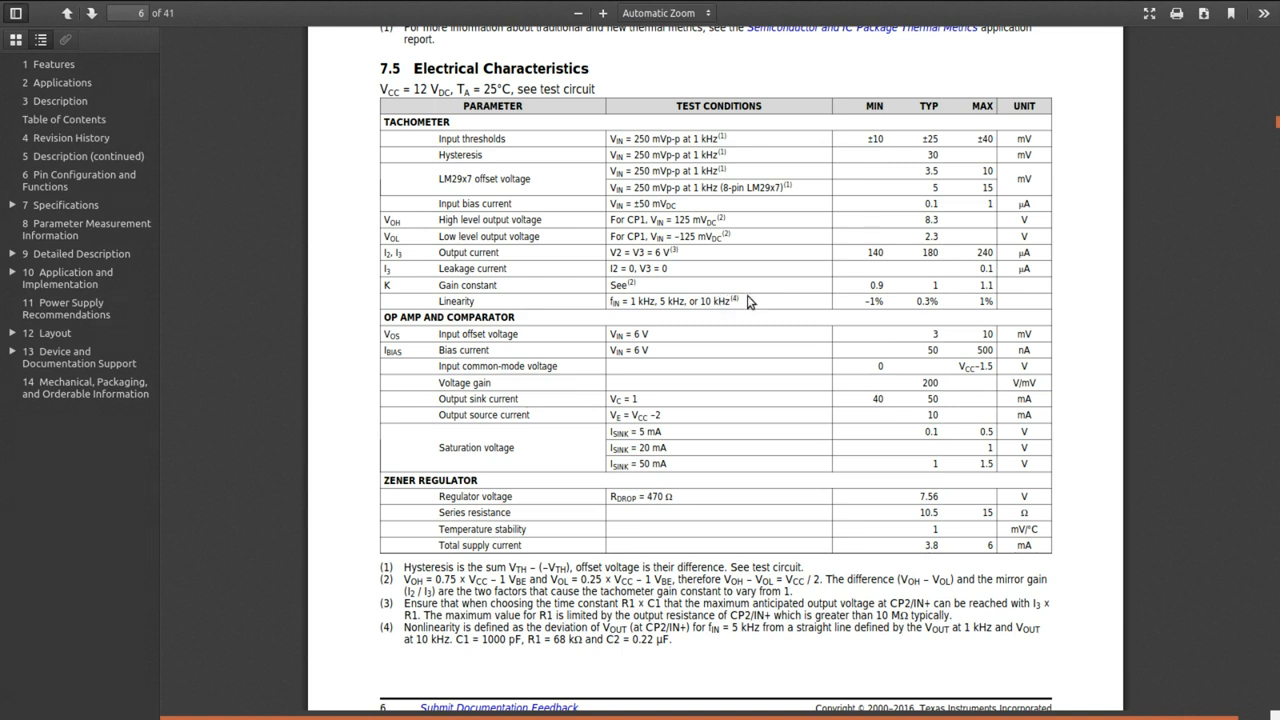
pyautogui.moveTo(784, 316)
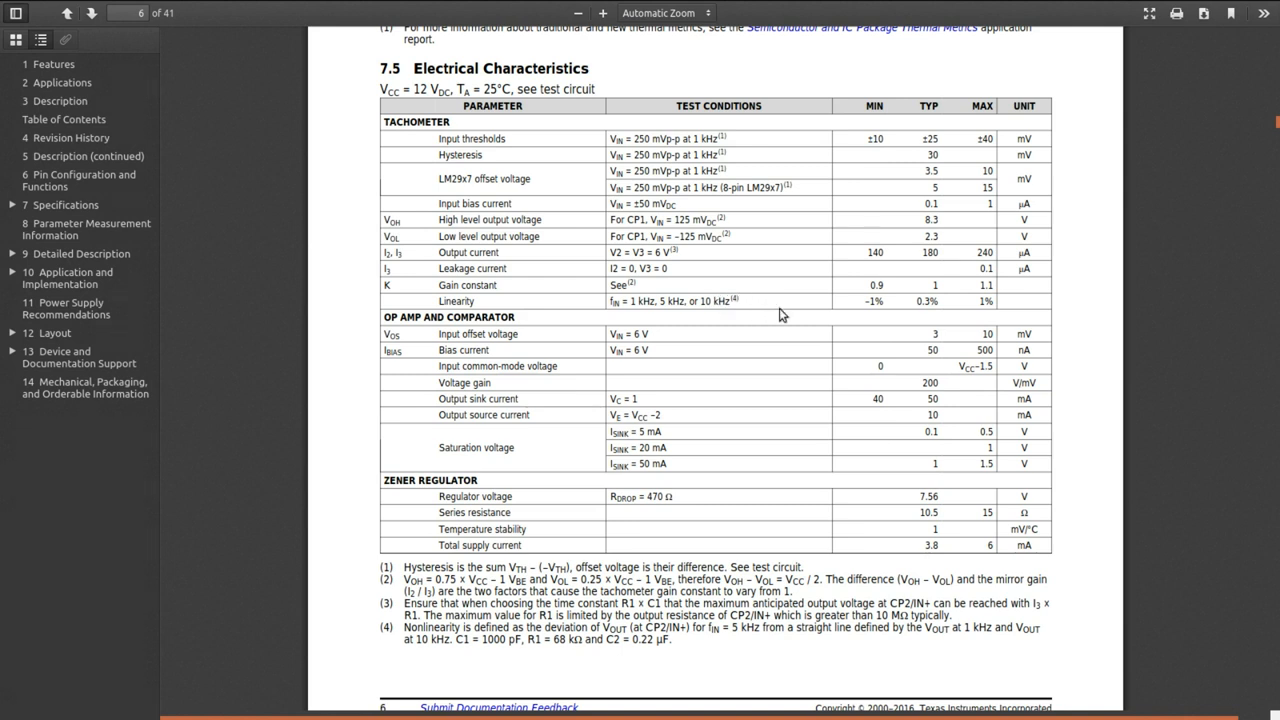
pyautogui.moveTo(770, 302)
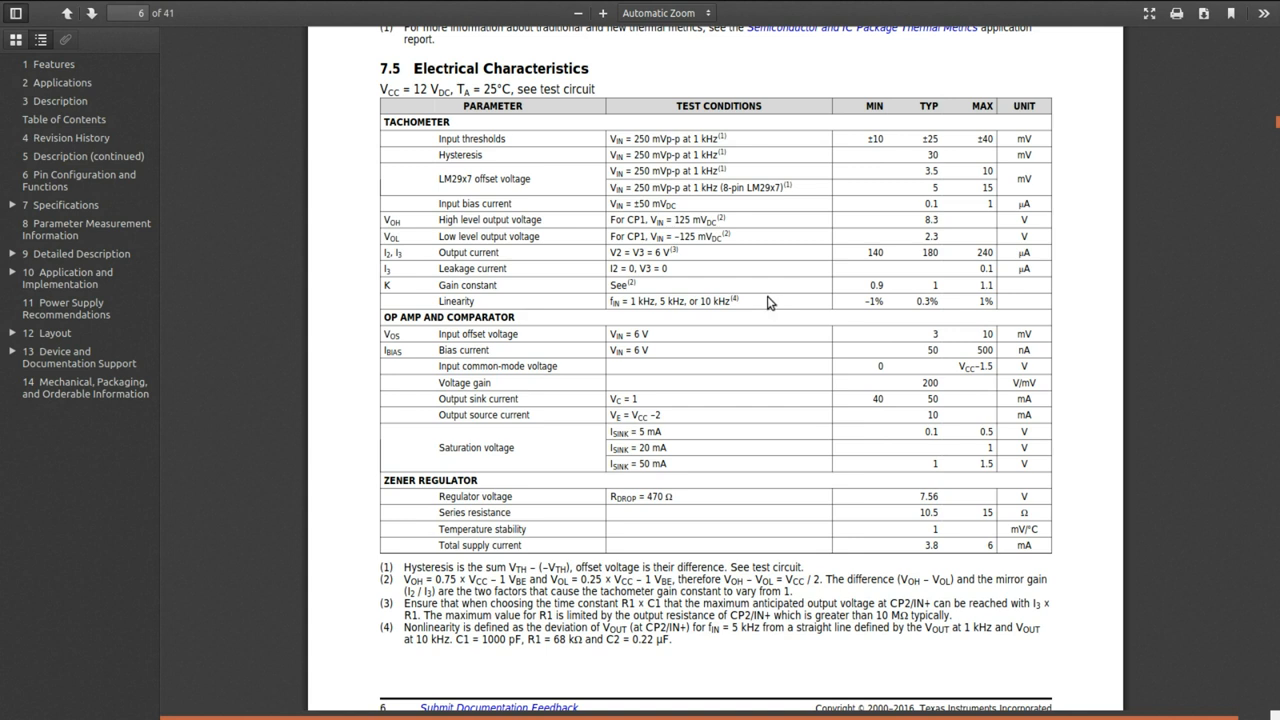
pyautogui.moveTo(764, 308)
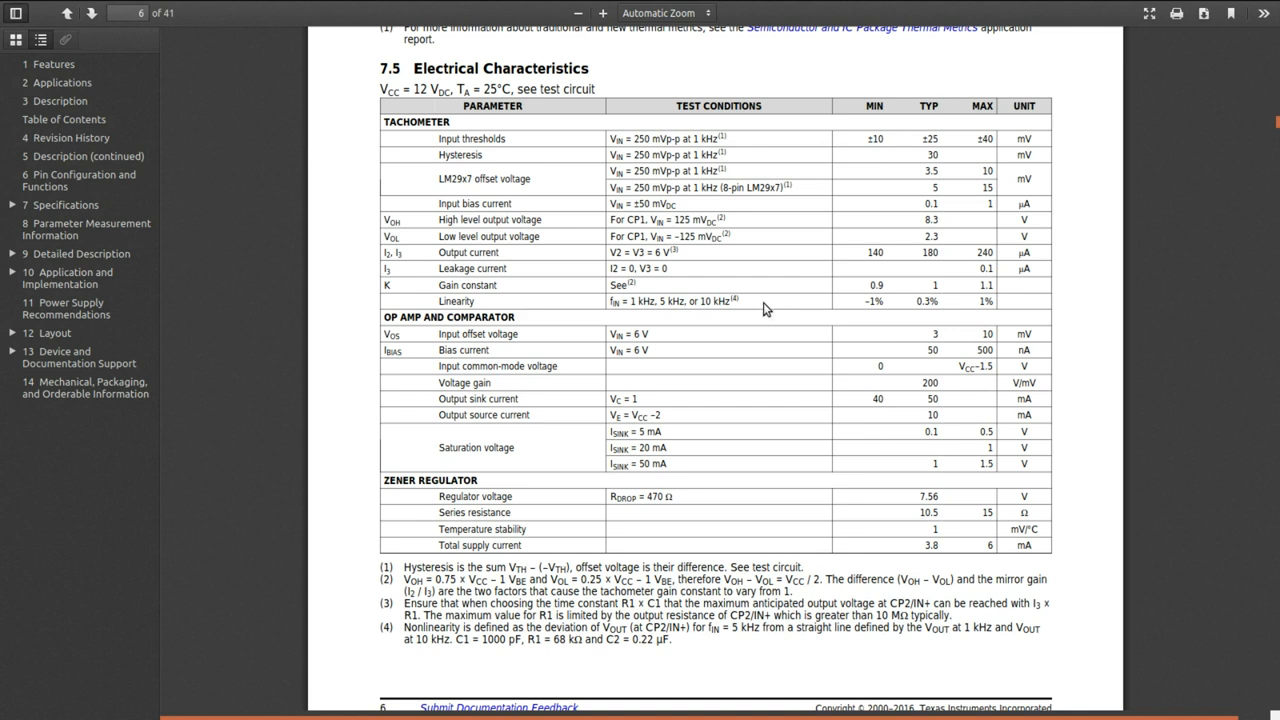
pyautogui.moveTo(784, 336)
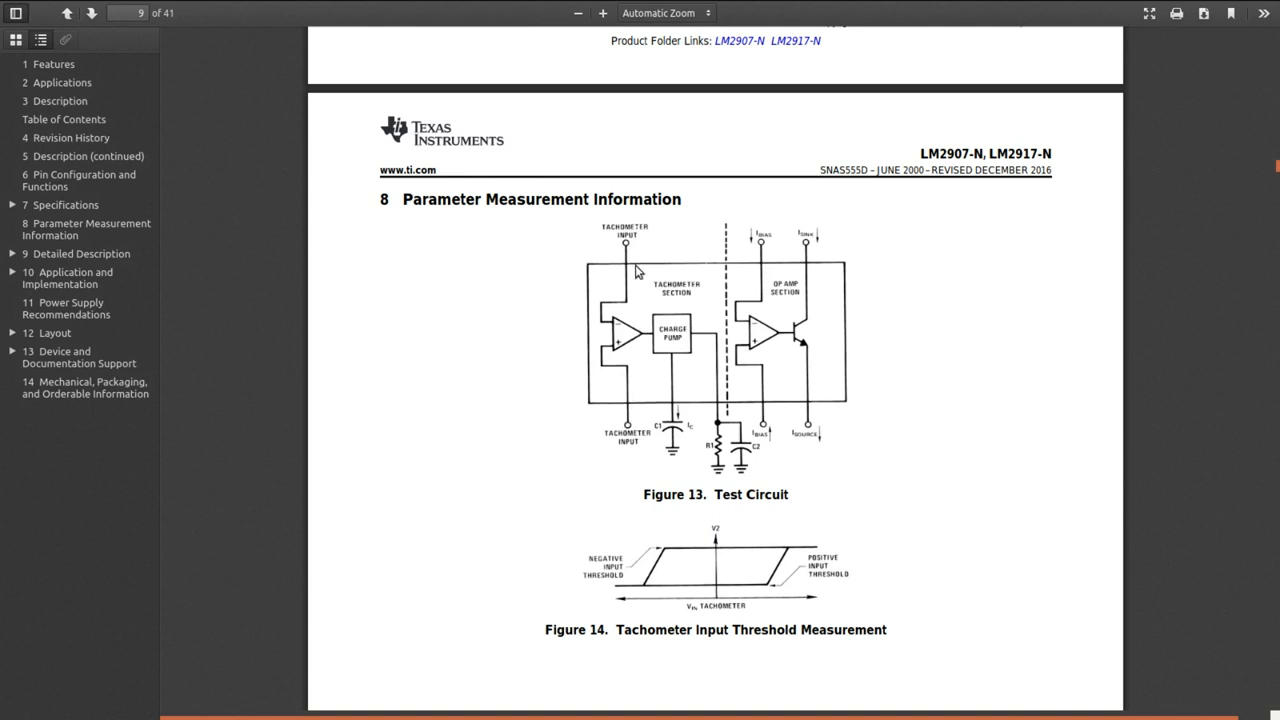
pyautogui.moveTo(618, 360)
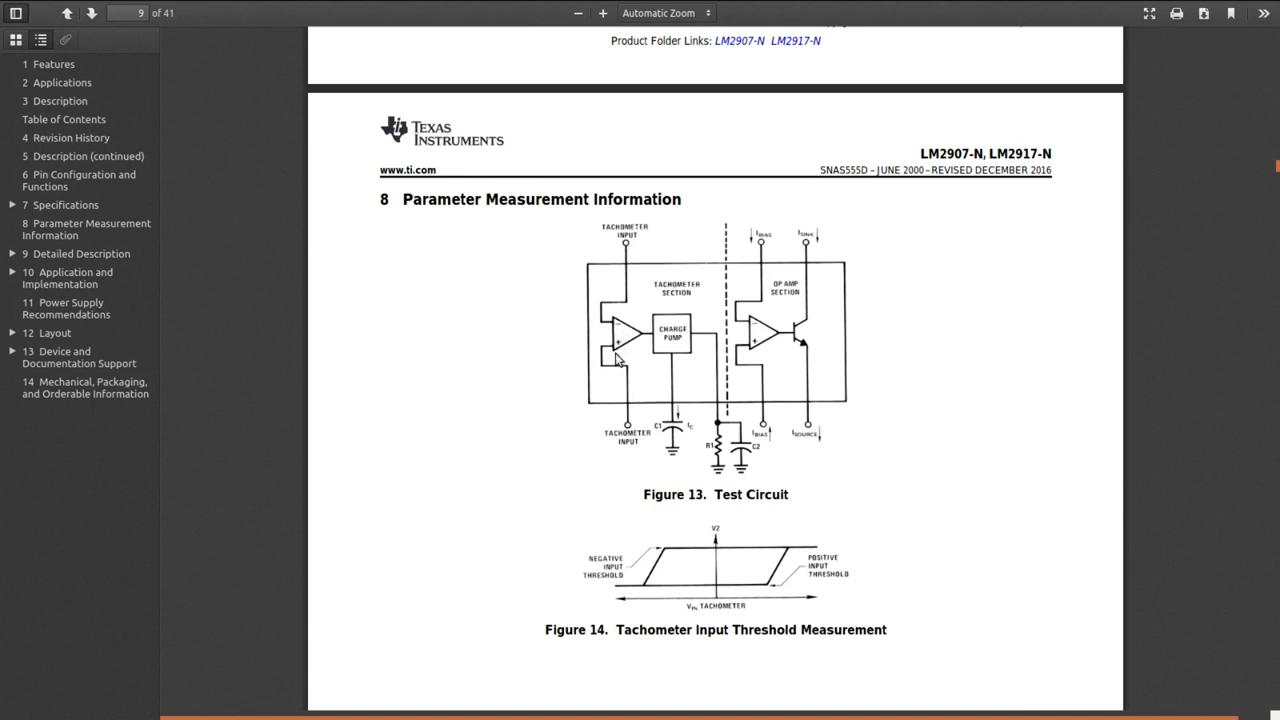
pyautogui.moveTo(640, 360)
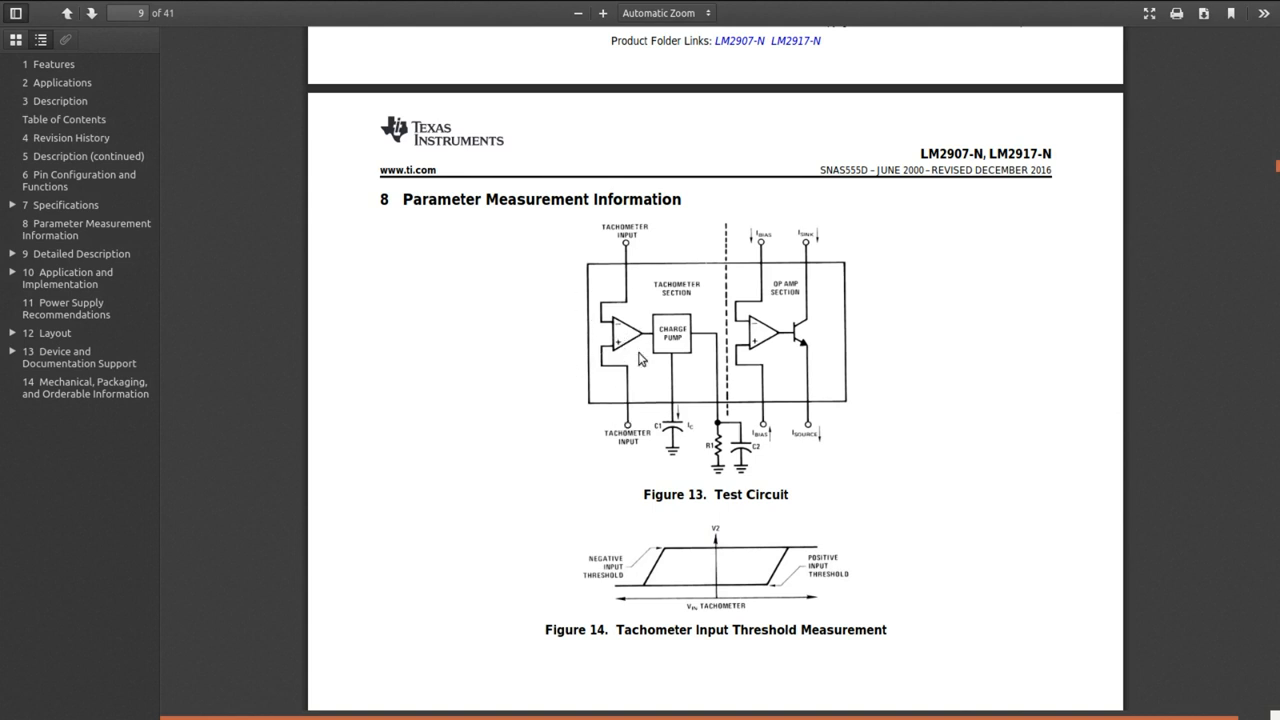
pyautogui.moveTo(680, 432)
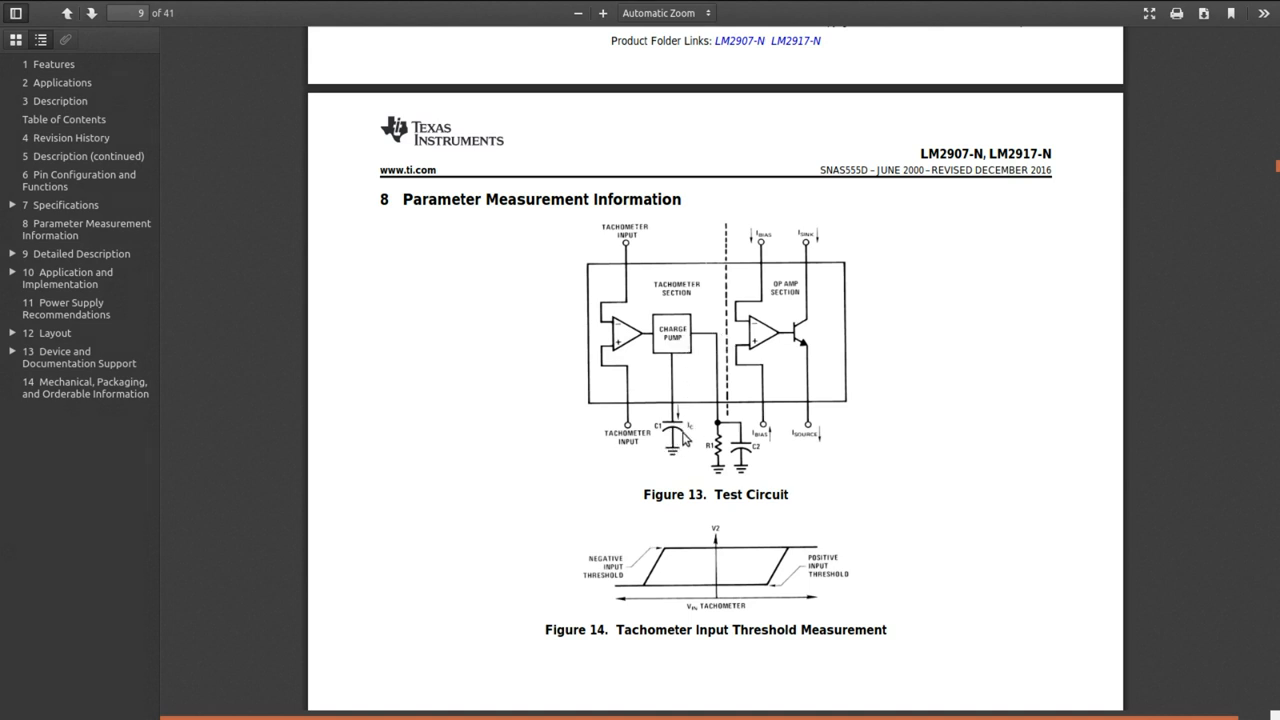
pyautogui.moveTo(836, 360)
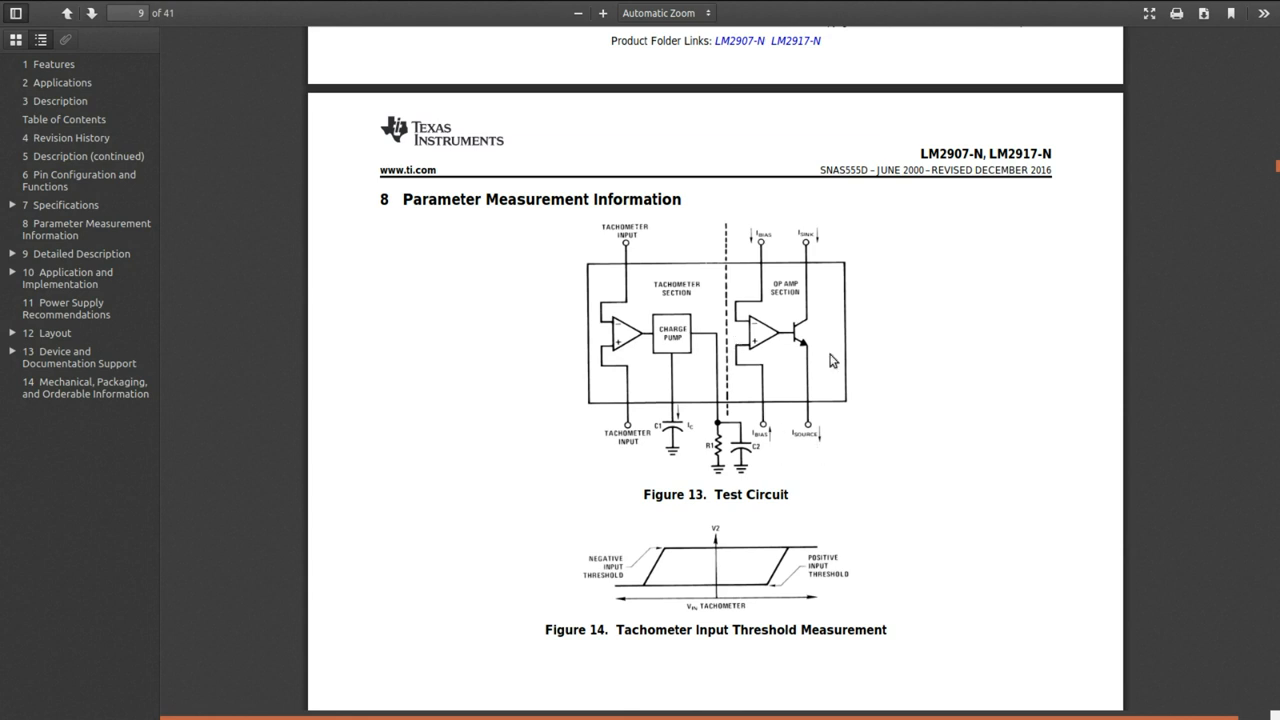
pyautogui.moveTo(820, 328)
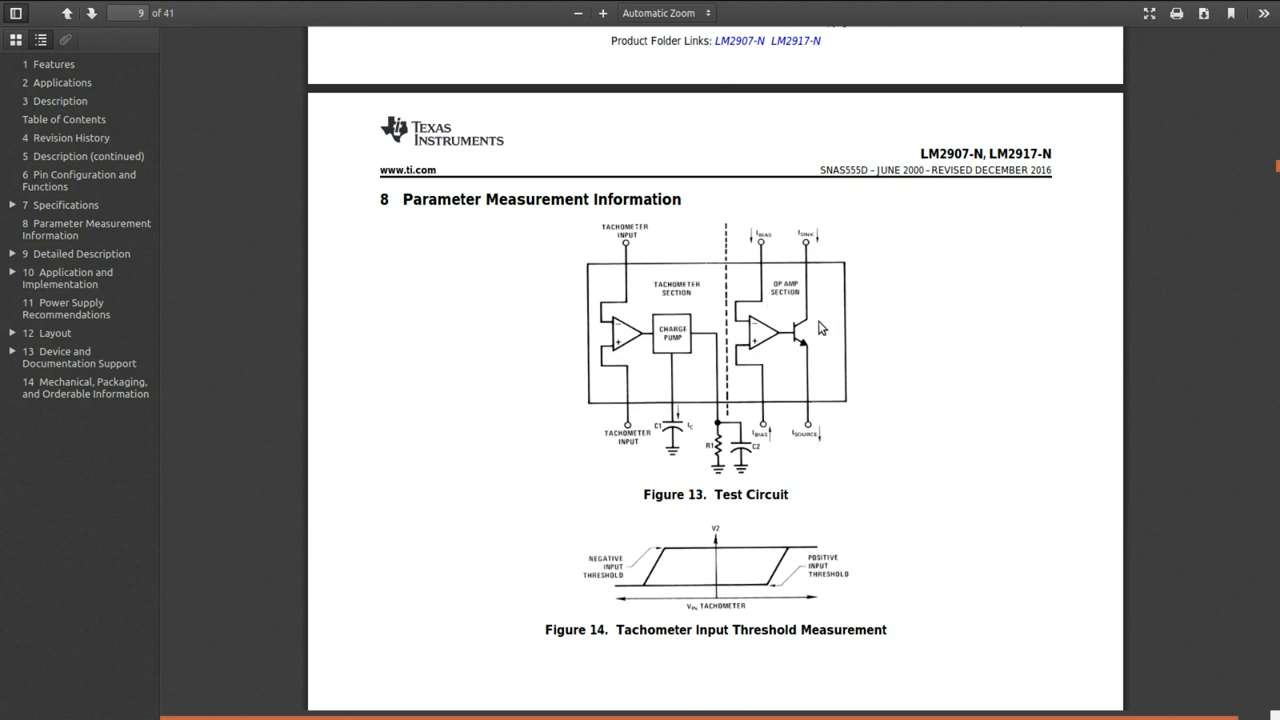
pyautogui.moveTo(852, 332)
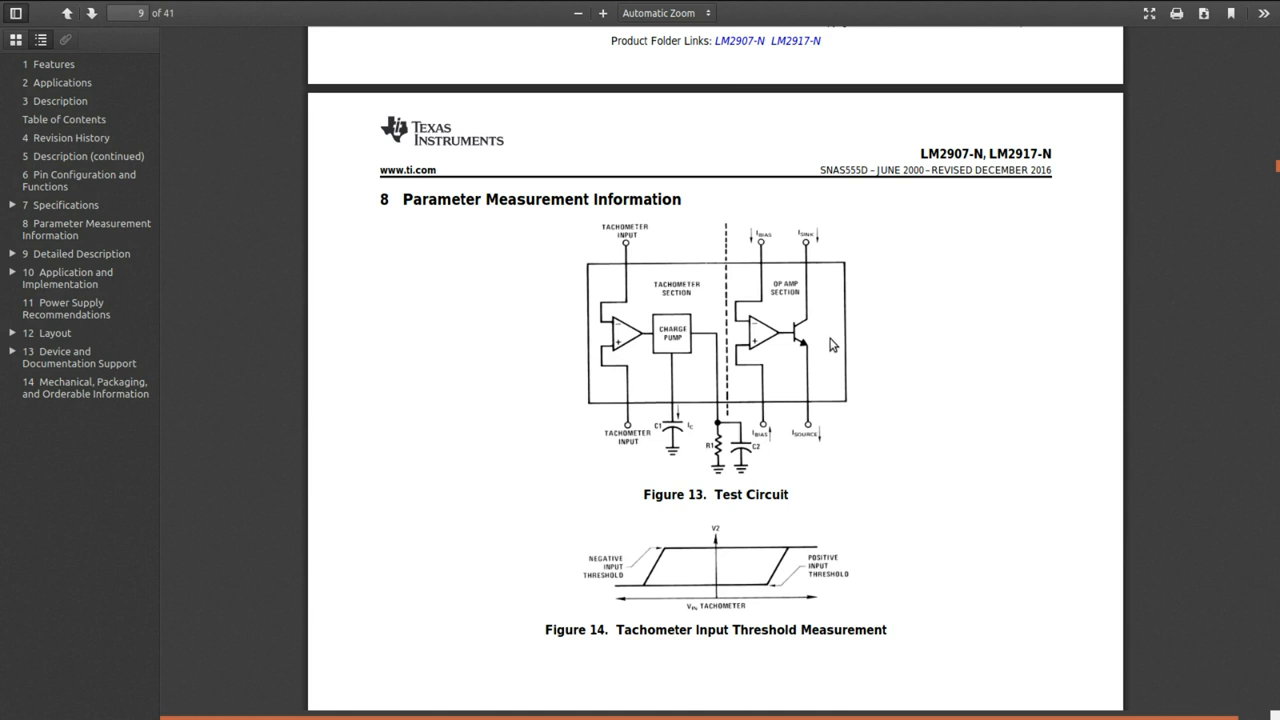
pyautogui.moveTo(730, 332)
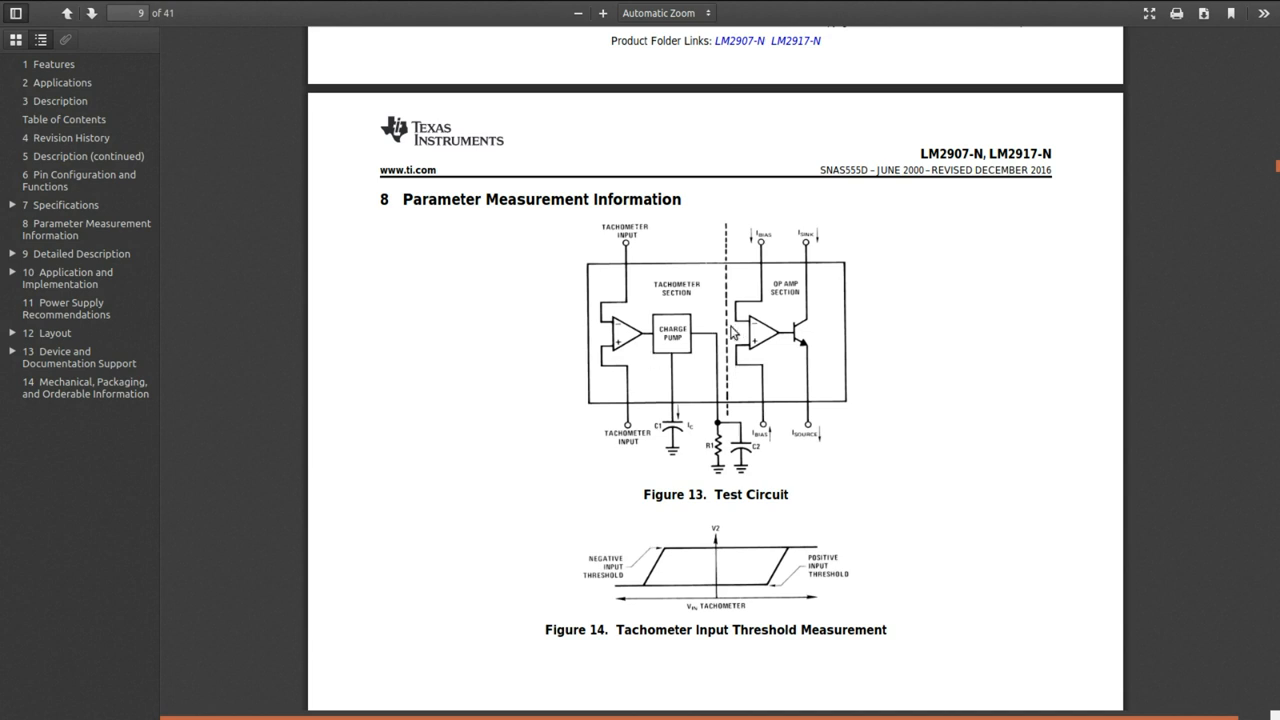
pyautogui.moveTo(672, 342)
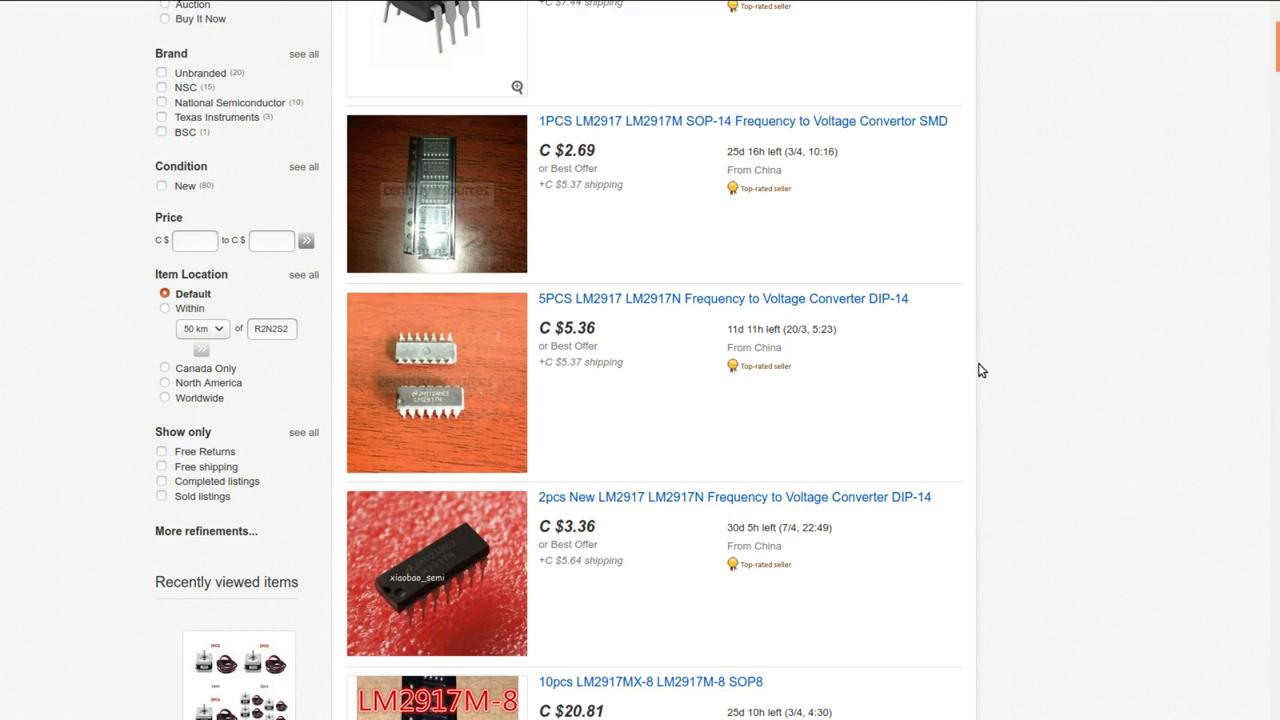
# Scroll the eBay LM2917 results down to the National Semiconductor DIP14 listings around C $2.50
pyautogui.scroll(-3)
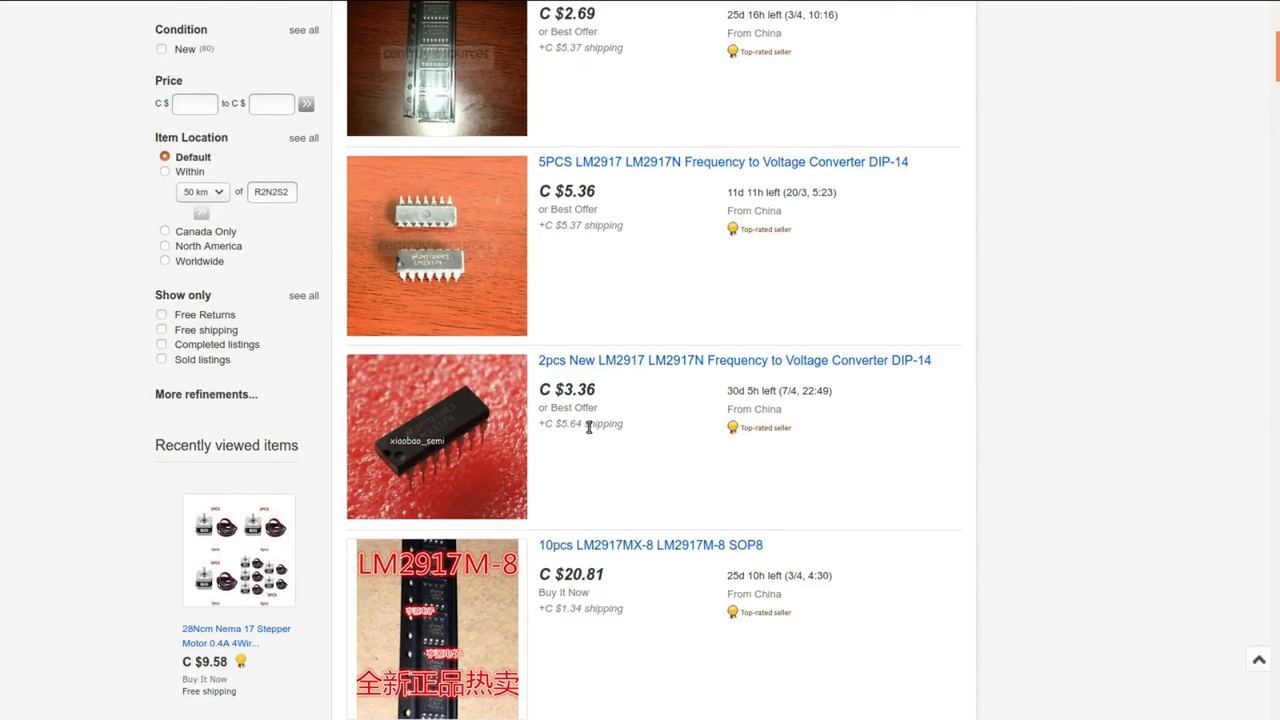
pyautogui.scroll(-3)
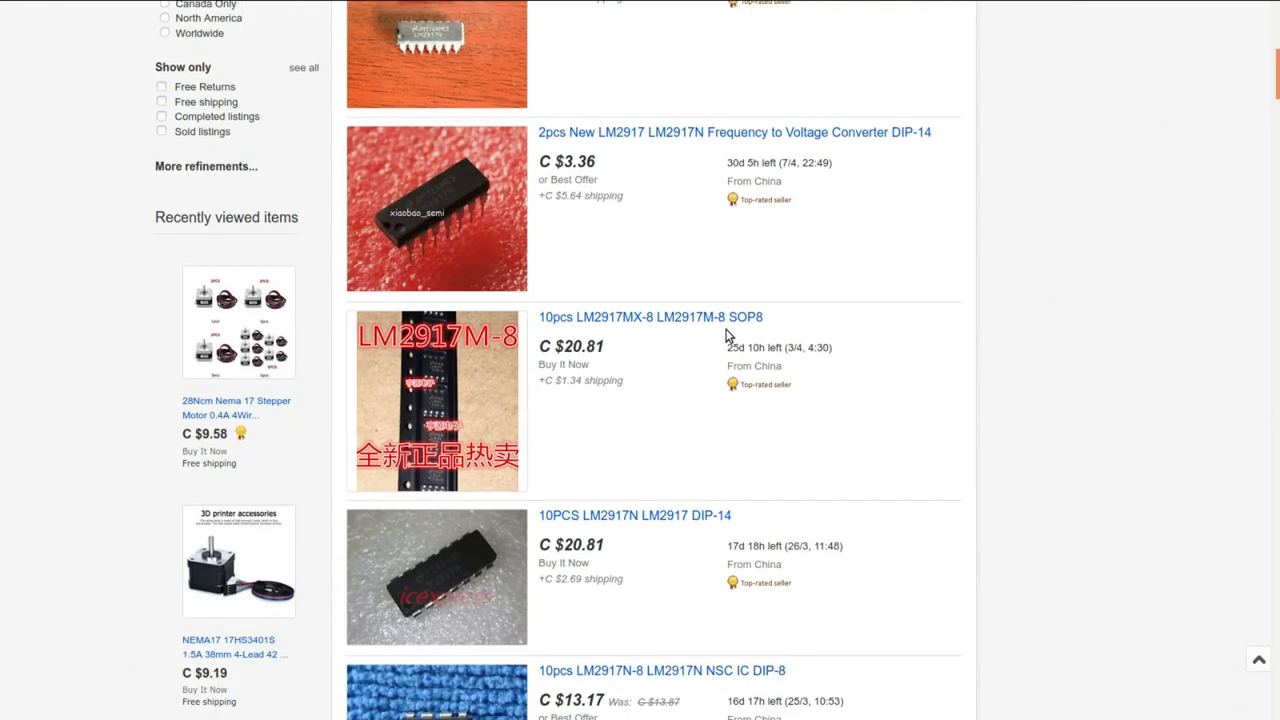
pyautogui.scroll(-3)
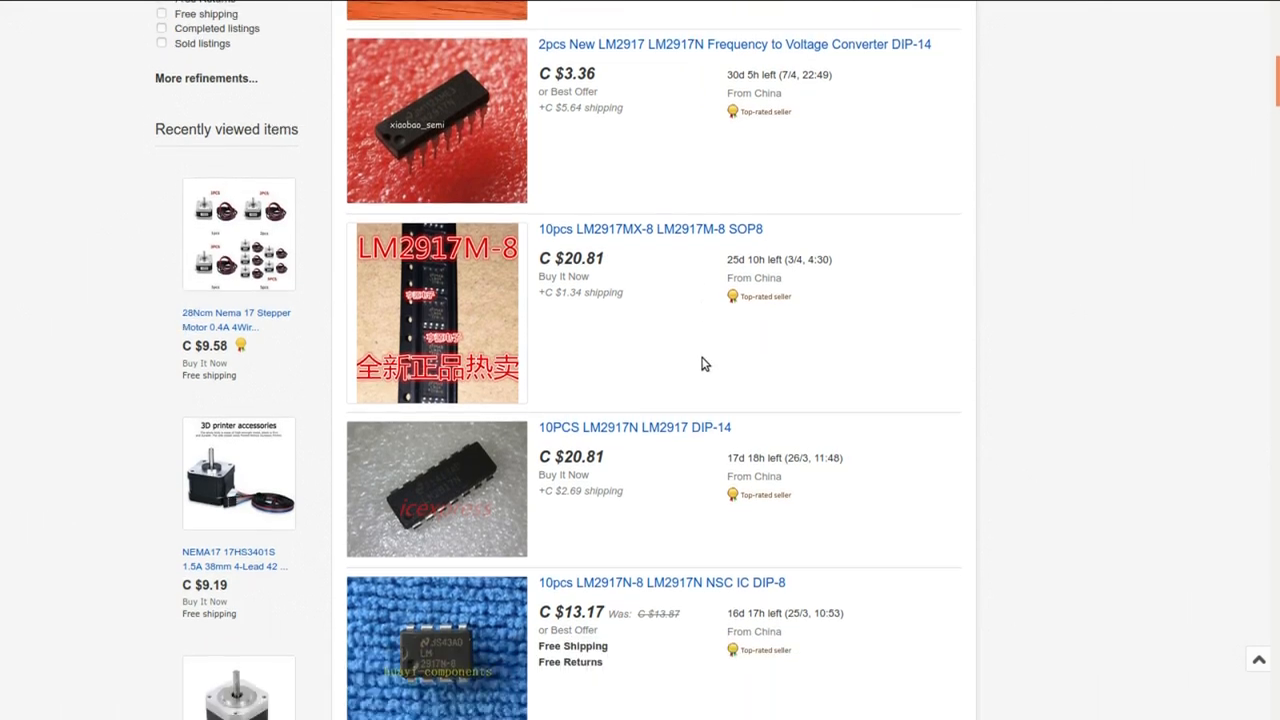
pyautogui.scroll(-3)
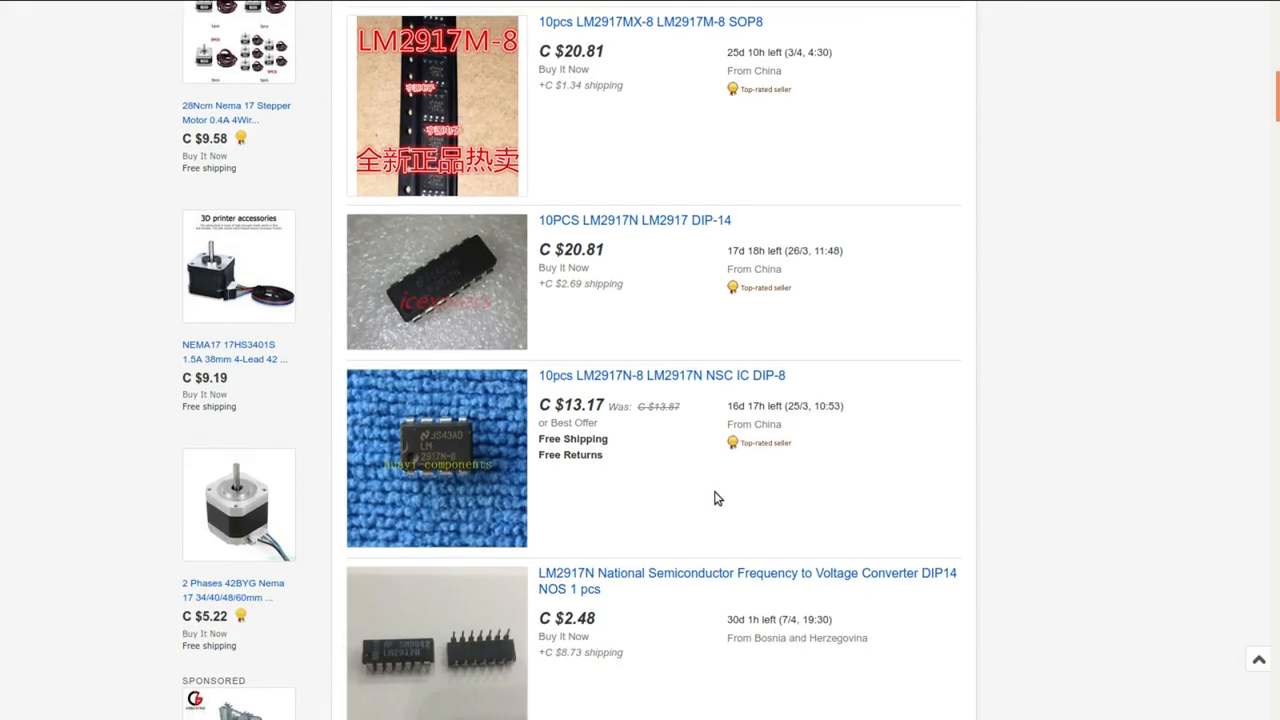
pyautogui.scroll(-3)
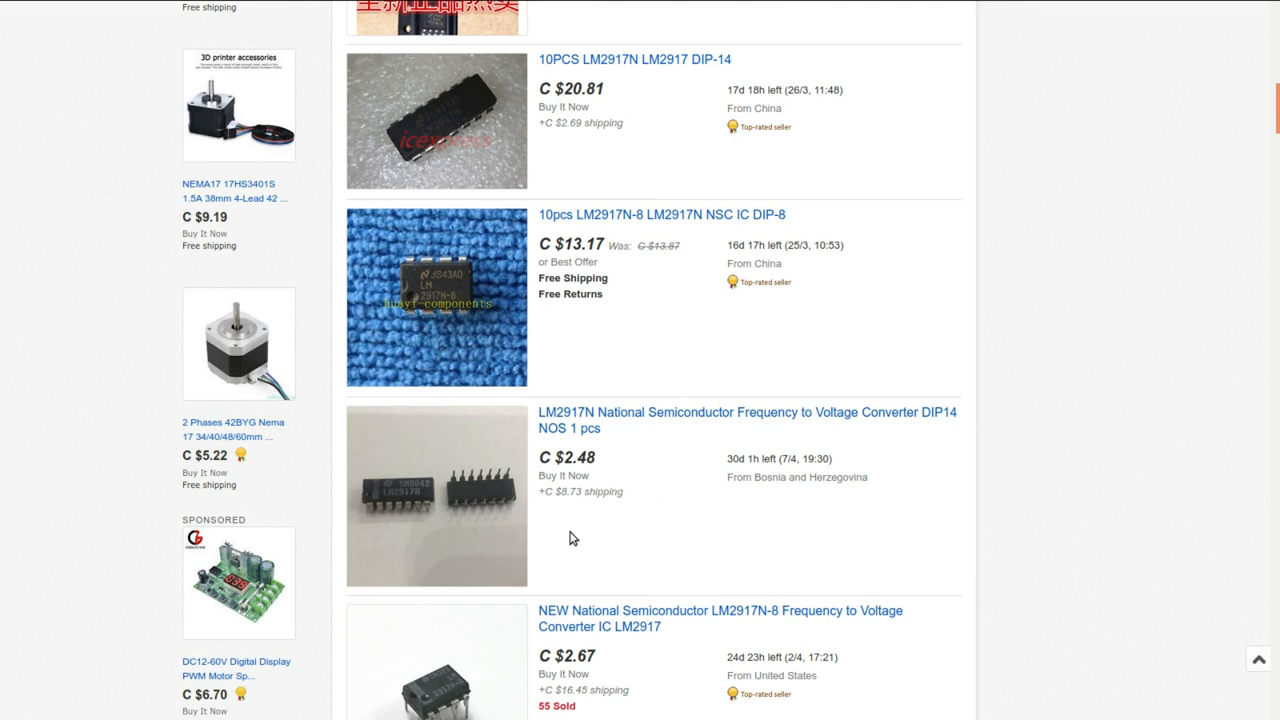
pyautogui.moveTo(584, 504)
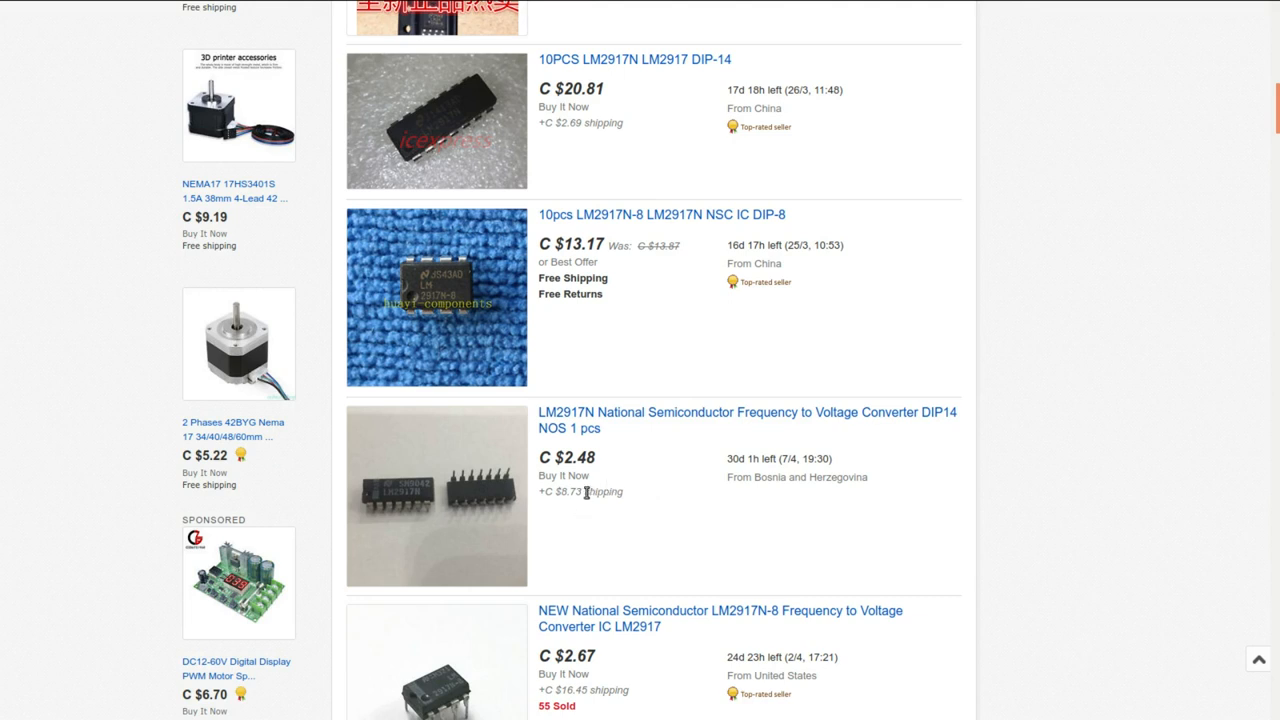
pyautogui.moveTo(688, 460)
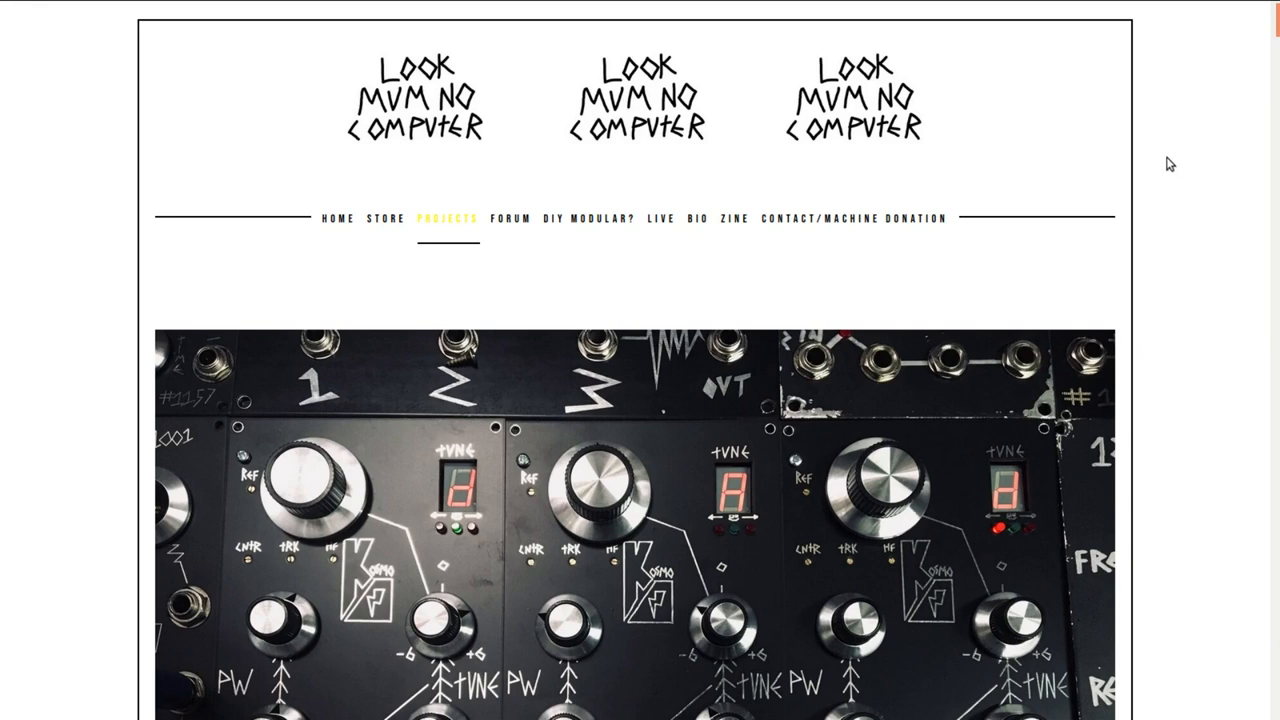
pyautogui.moveTo(1076, 140)
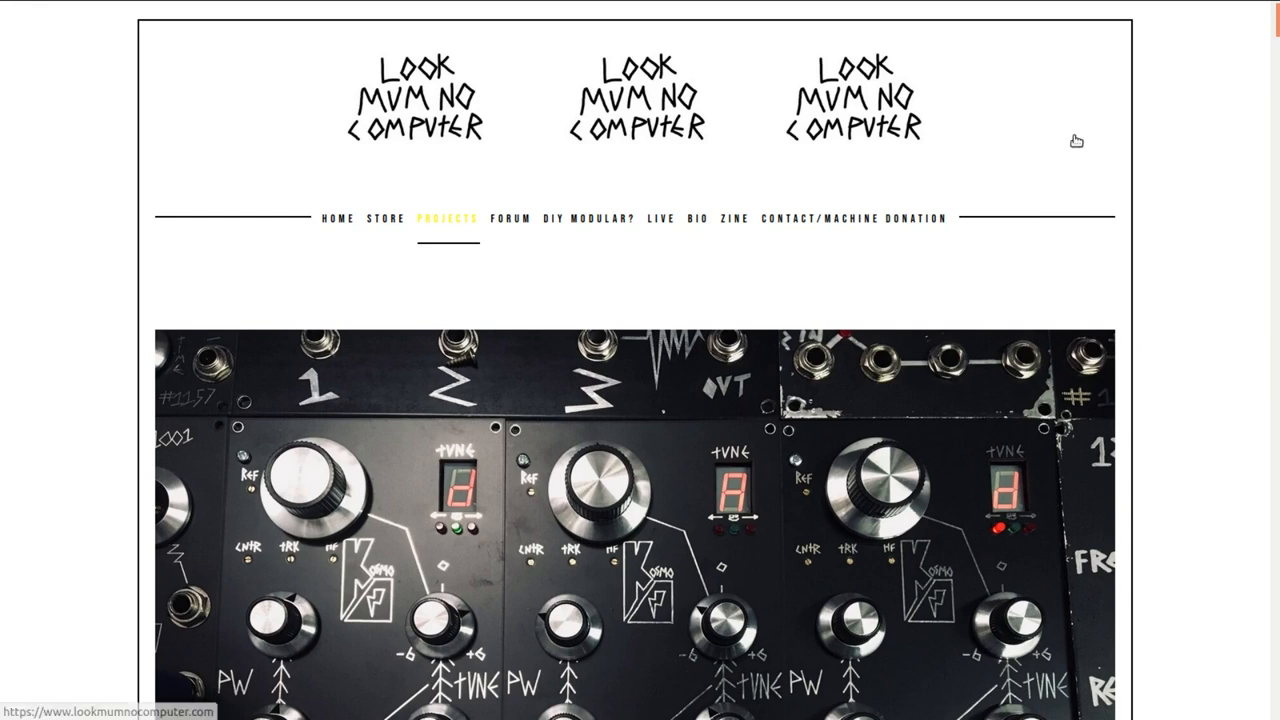
pyautogui.moveTo(1056, 152)
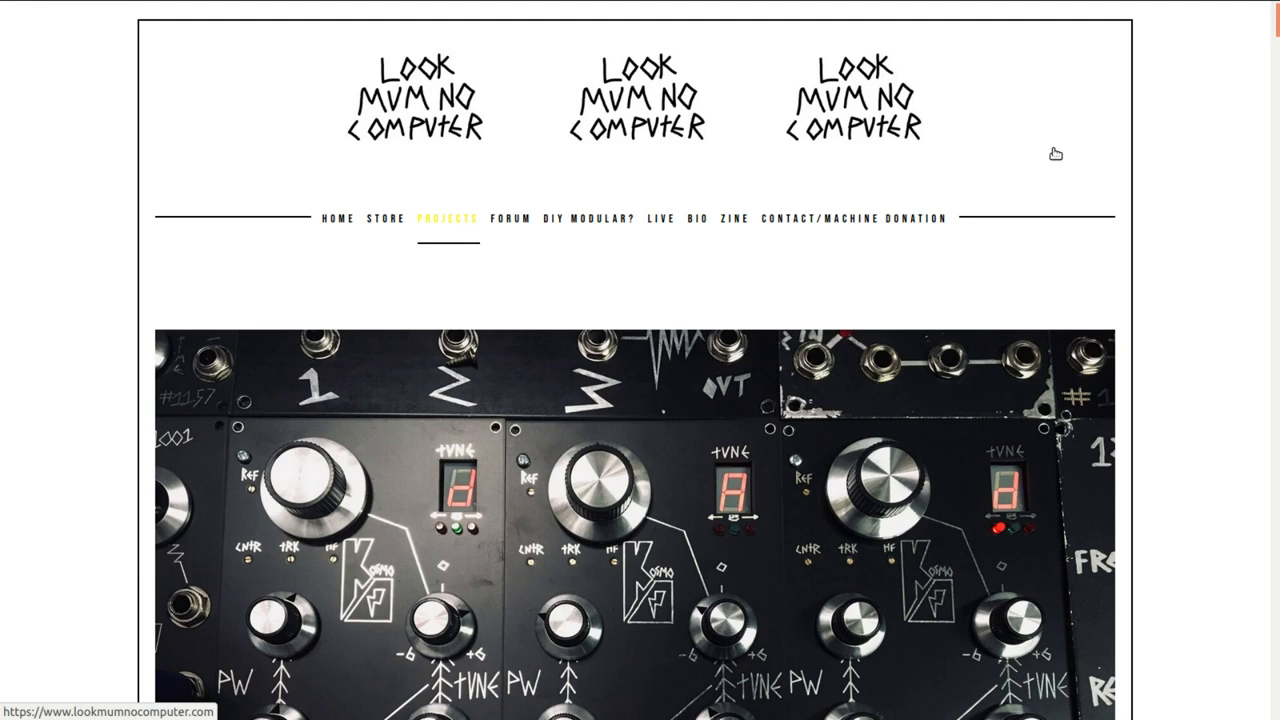
pyautogui.moveTo(1184, 284)
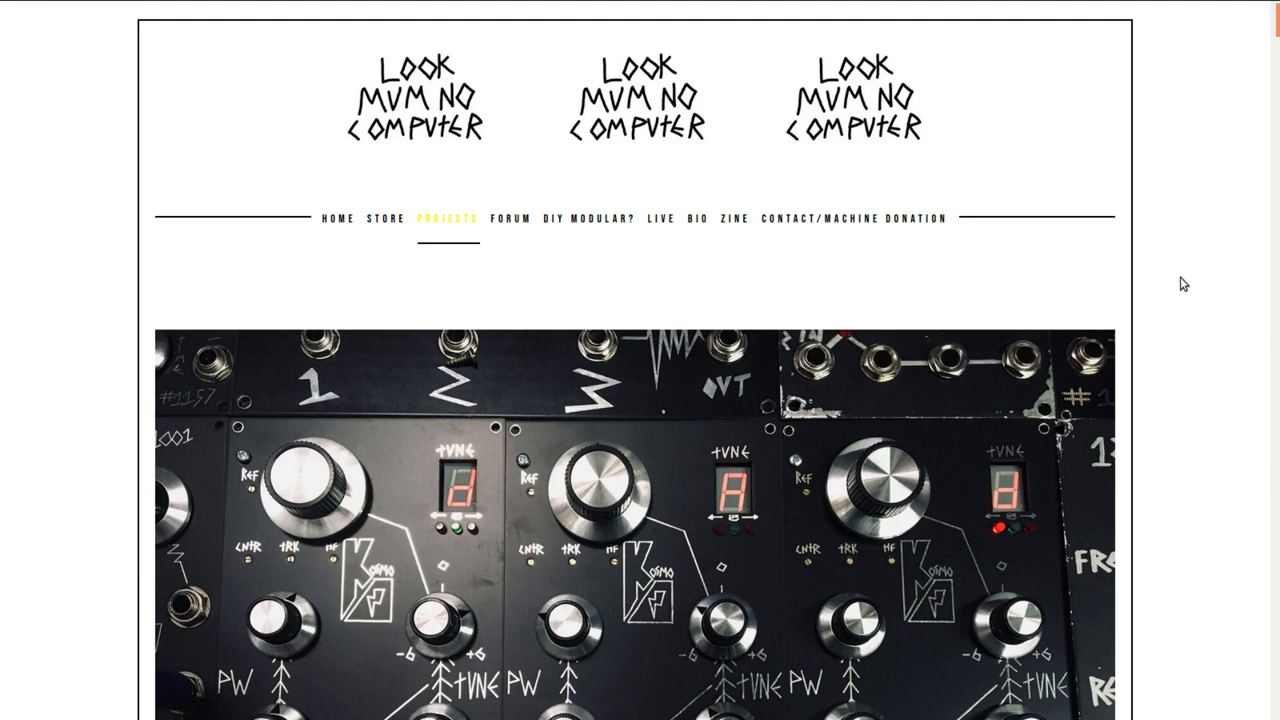
pyautogui.moveTo(1176, 332)
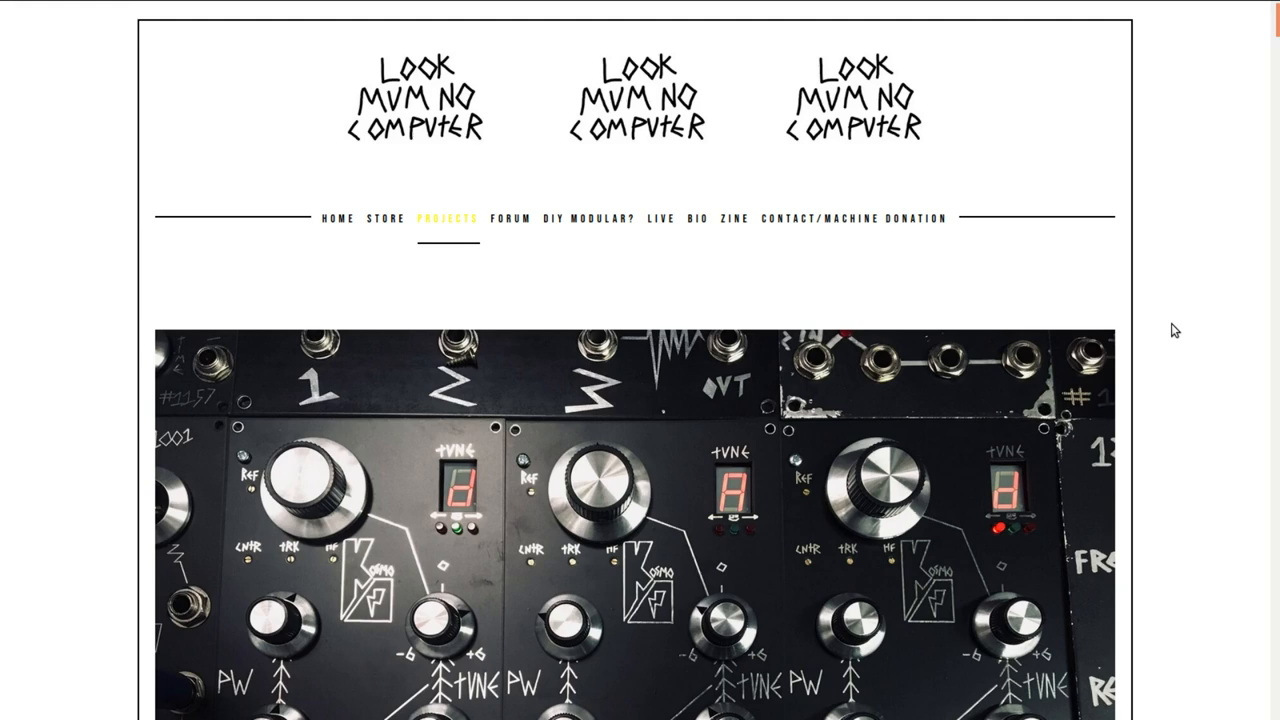
# Scroll past the project photos to the downloads and open the tuner SCHEMATIC full-size
pyautogui.scroll(-3)
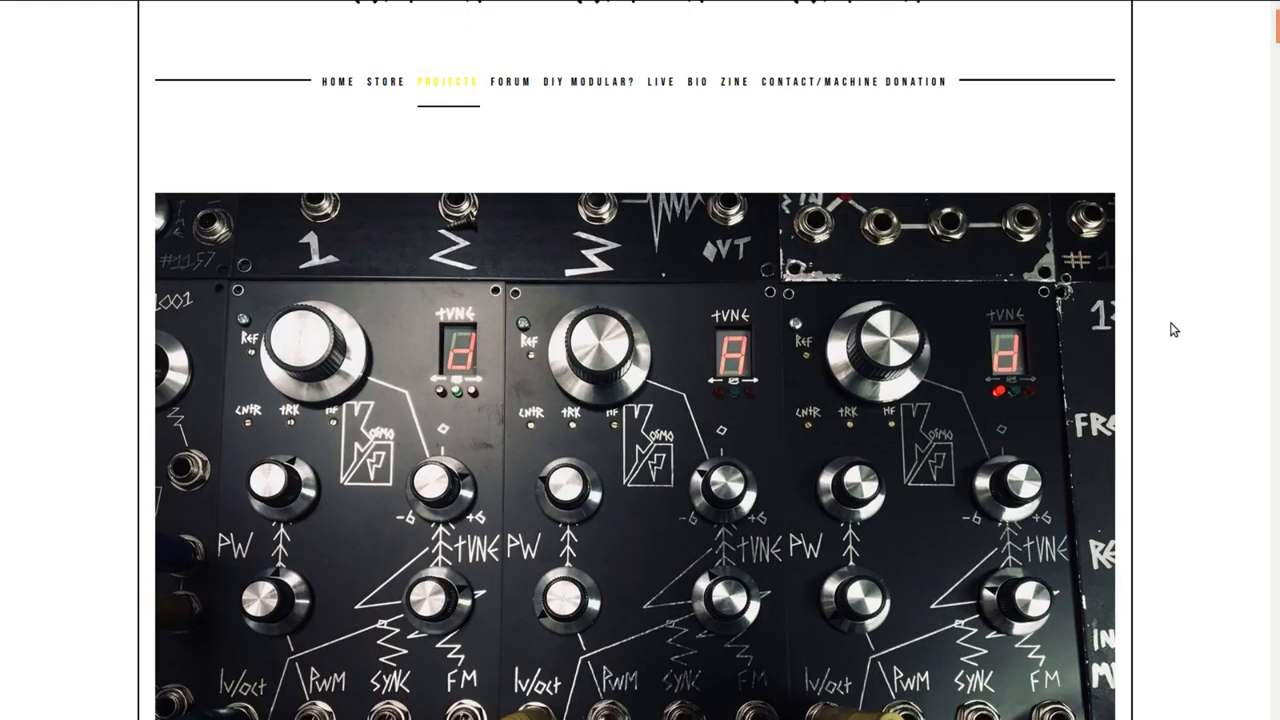
pyautogui.scroll(-3)
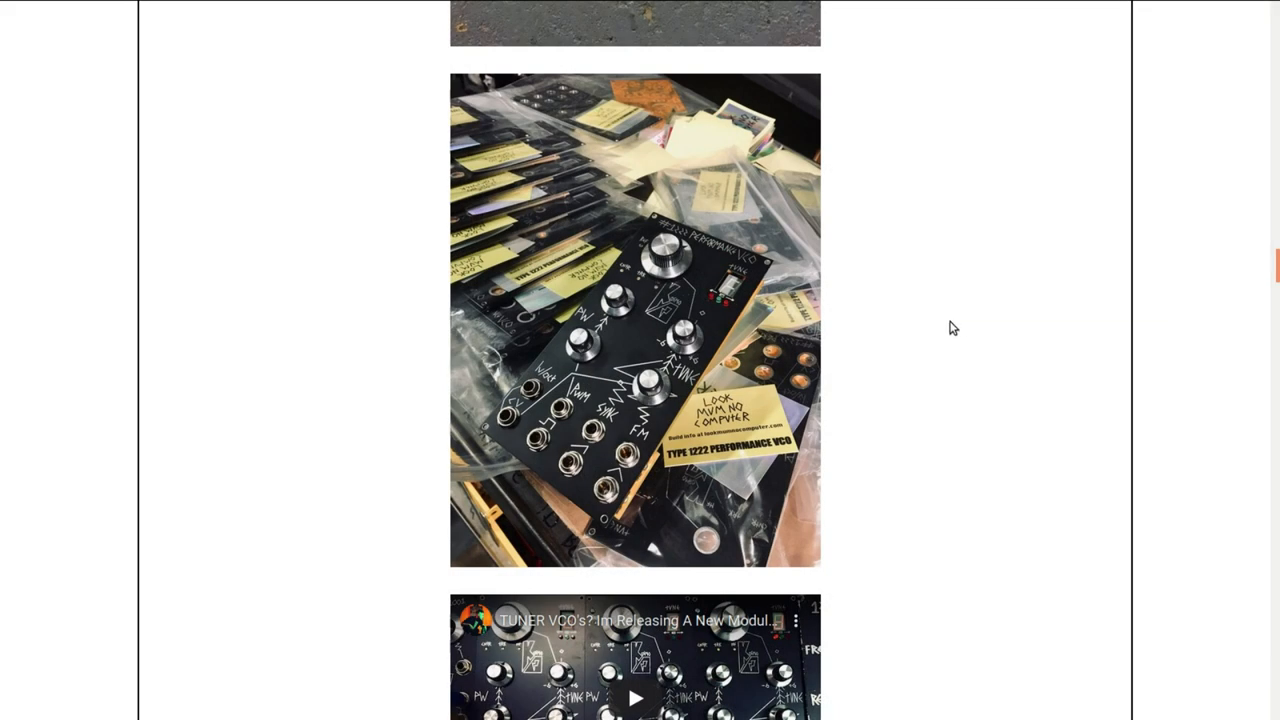
pyautogui.moveTo(930, 332)
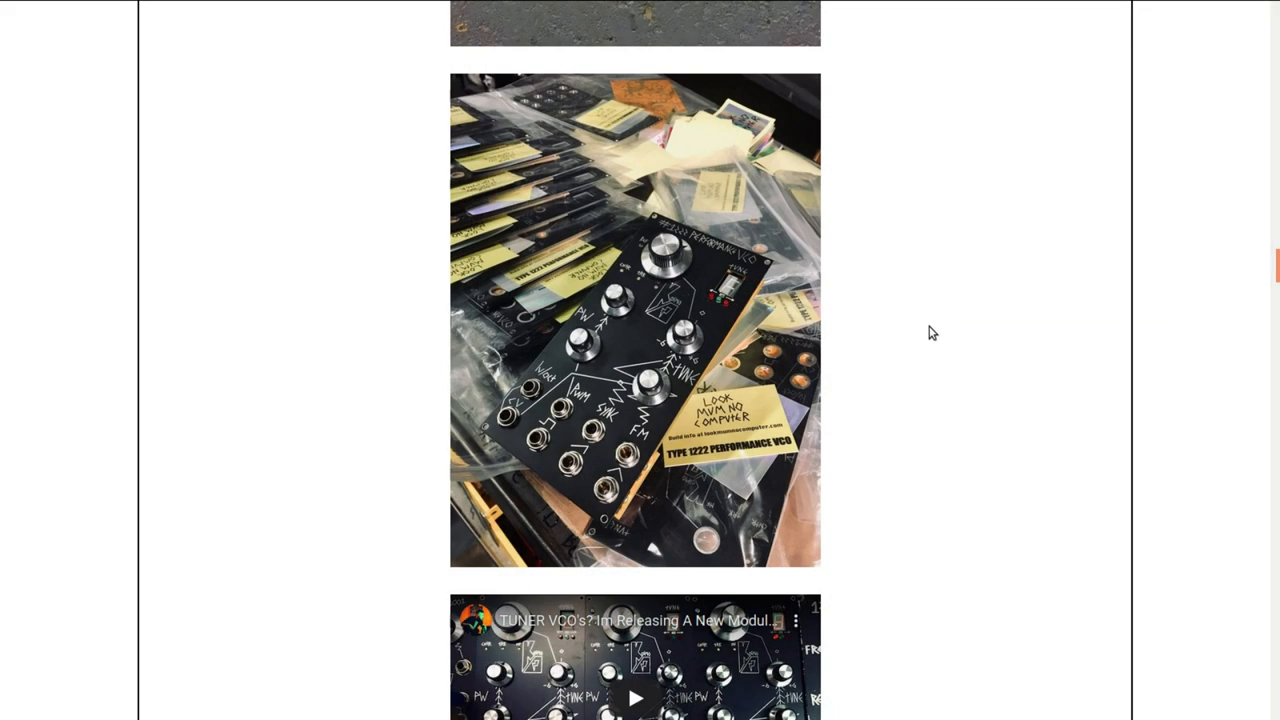
pyautogui.moveTo(924, 328)
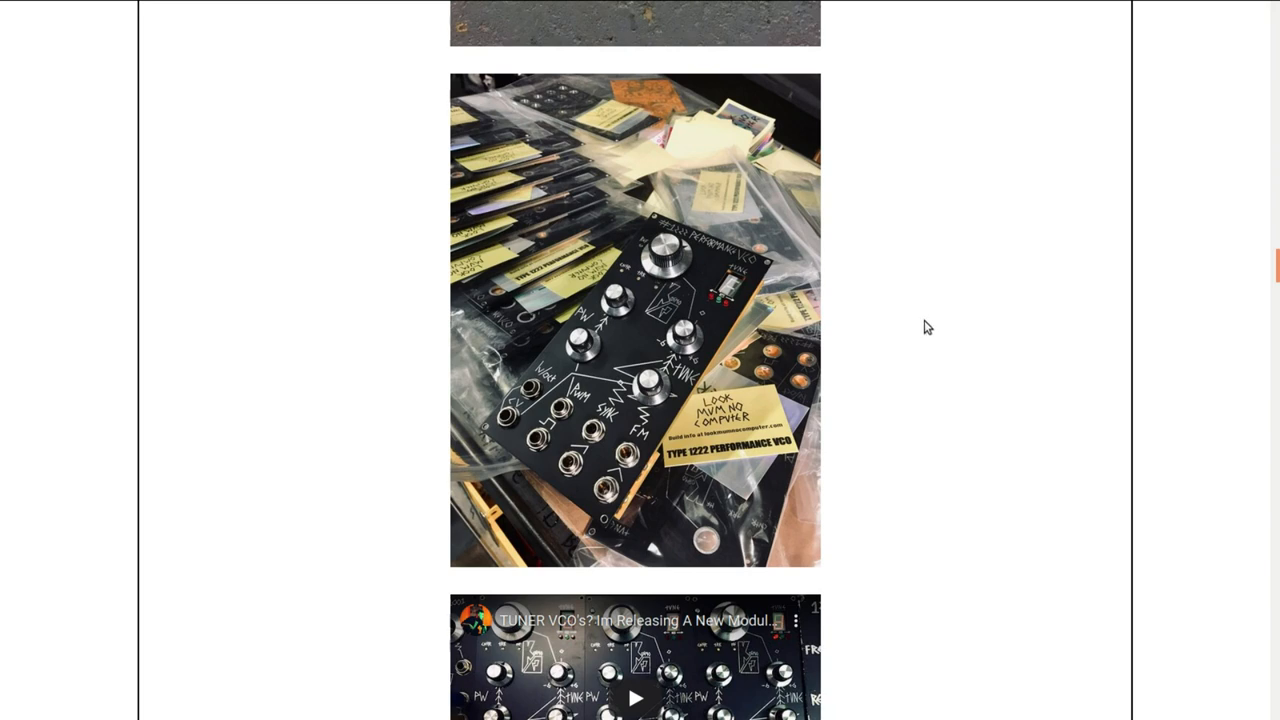
pyautogui.moveTo(940, 244)
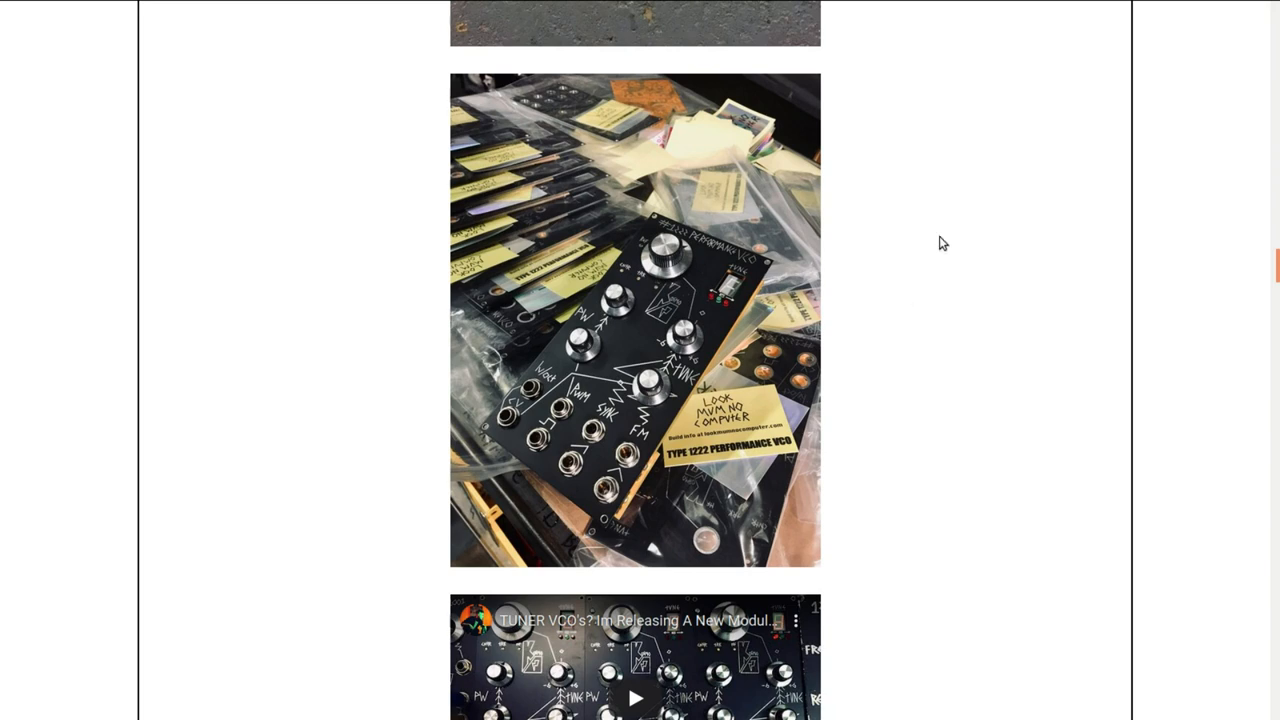
pyautogui.moveTo(882, 268)
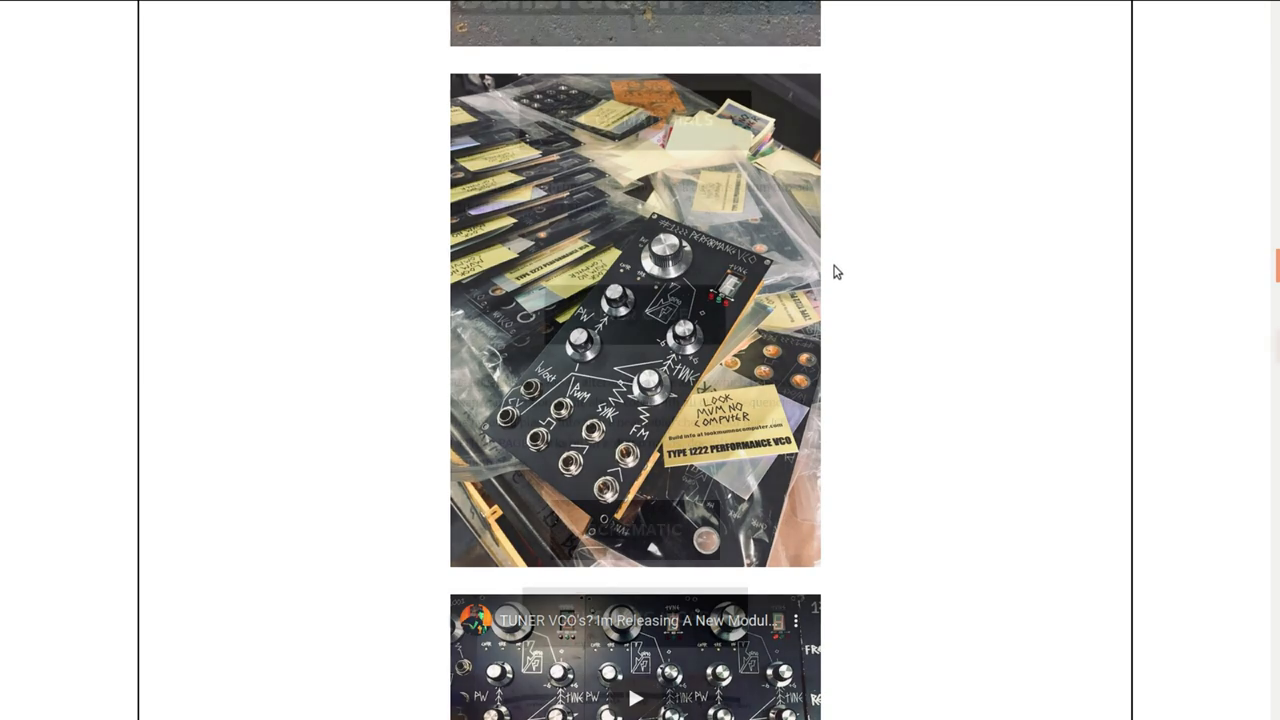
pyautogui.scroll(-3)
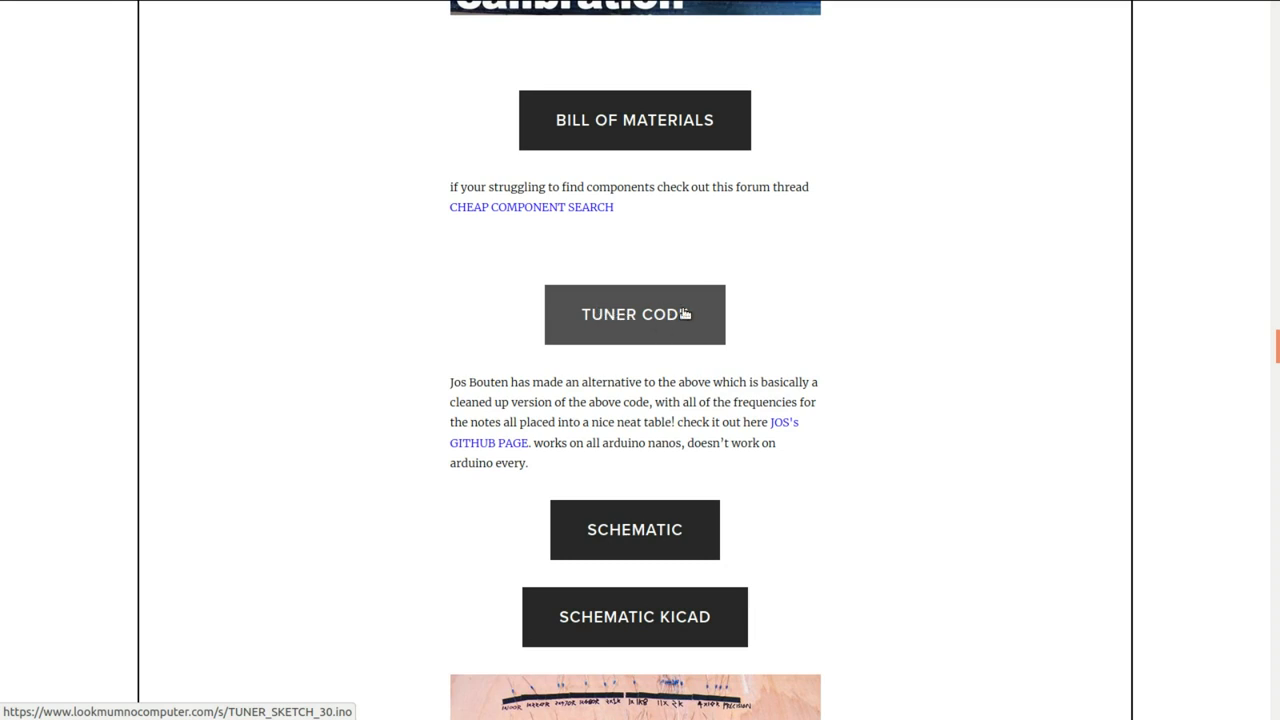
pyautogui.click(634, 528)
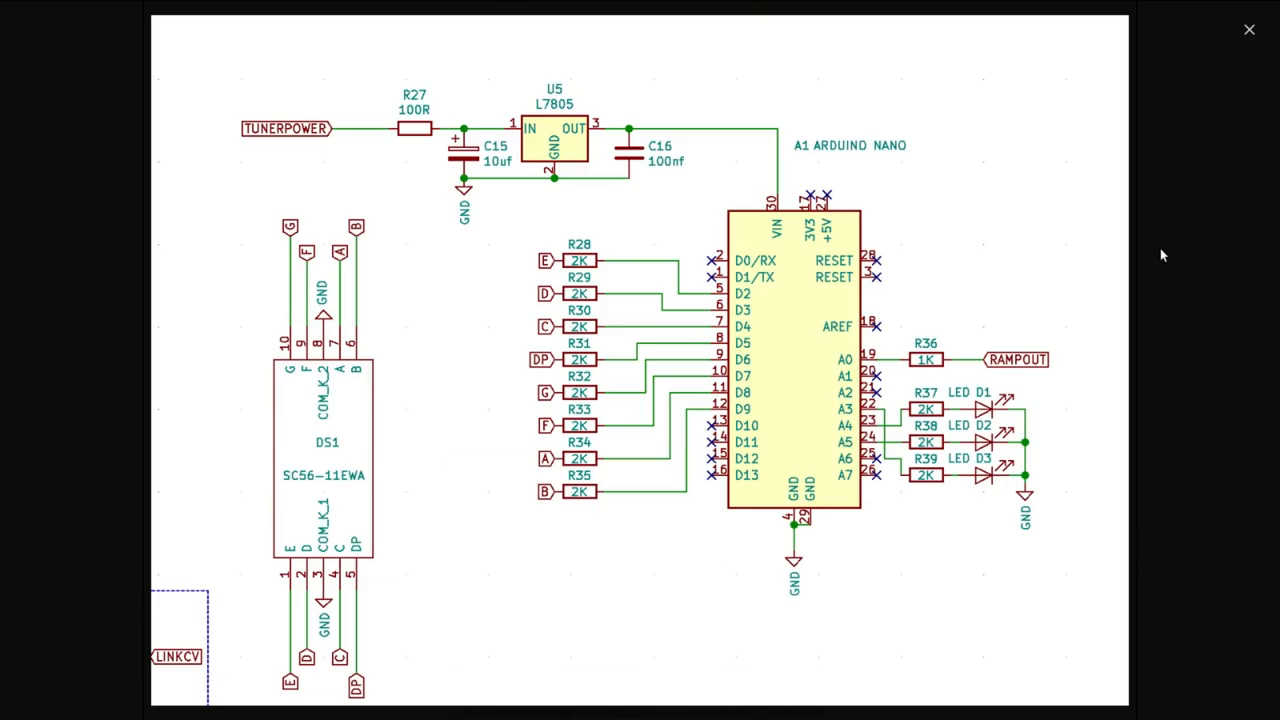
pyautogui.moveTo(1208, 180)
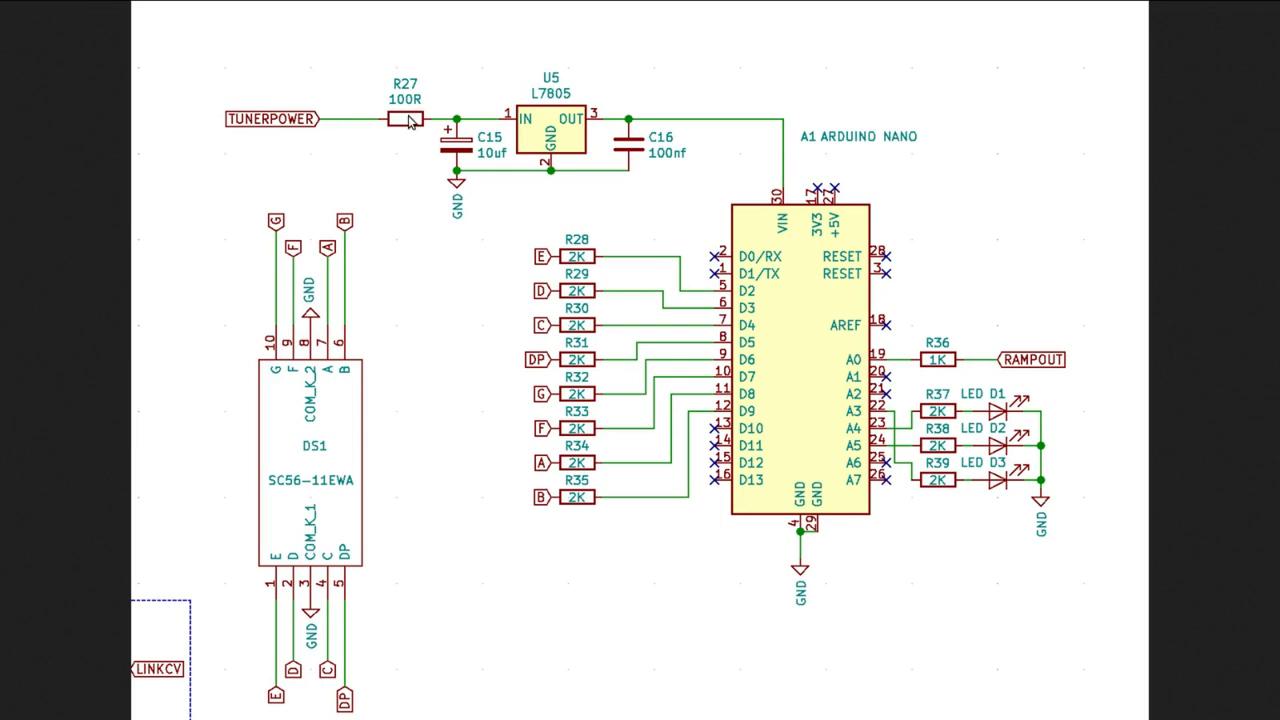
pyautogui.moveTo(600, 138)
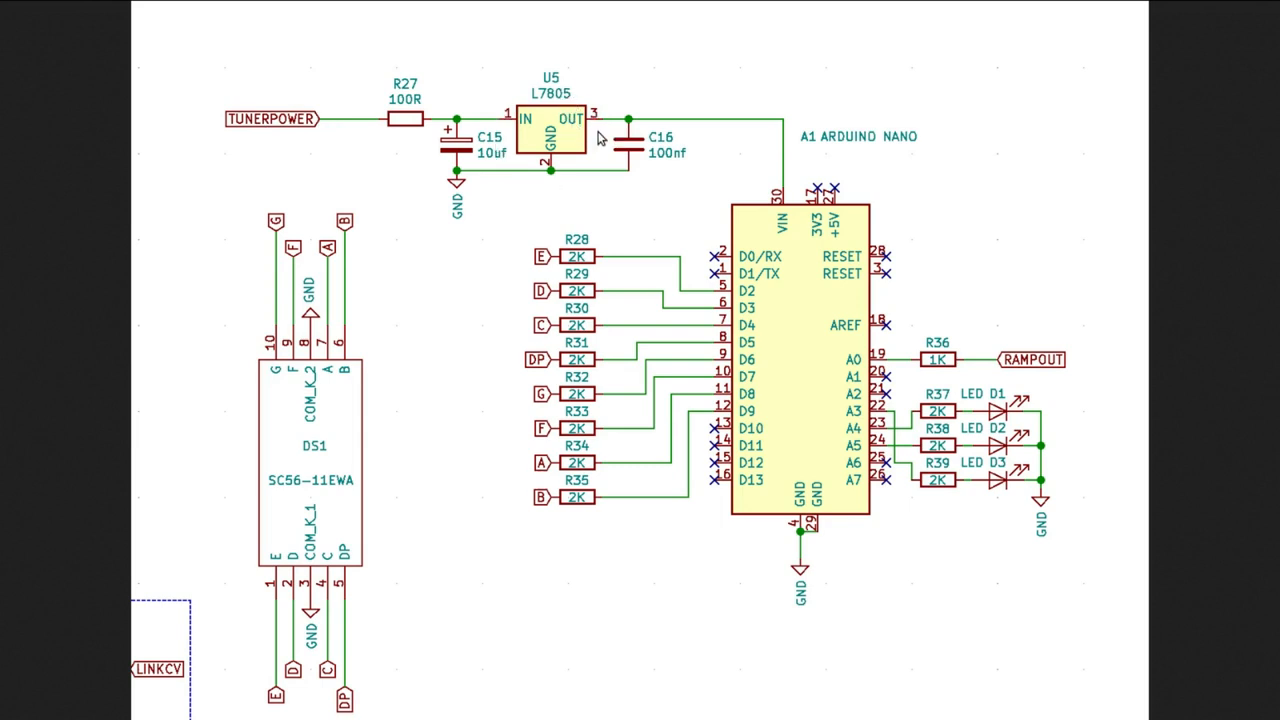
pyautogui.moveTo(1024, 250)
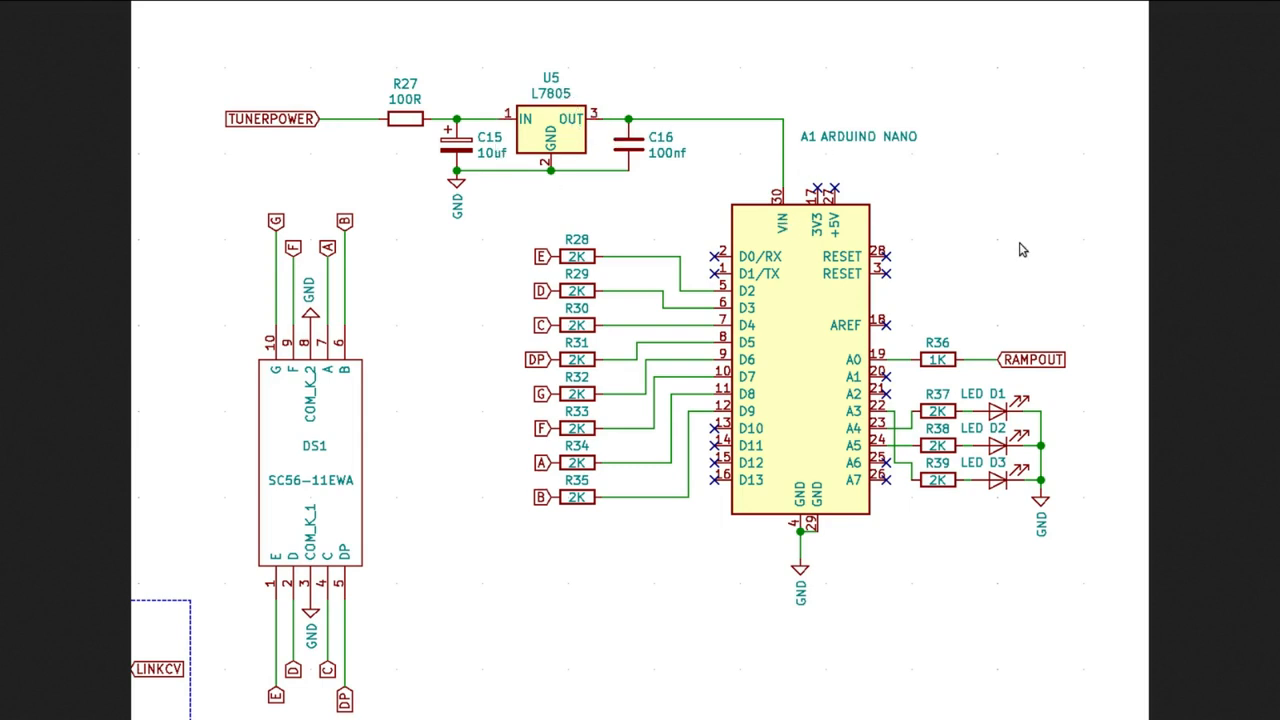
pyautogui.moveTo(948, 360)
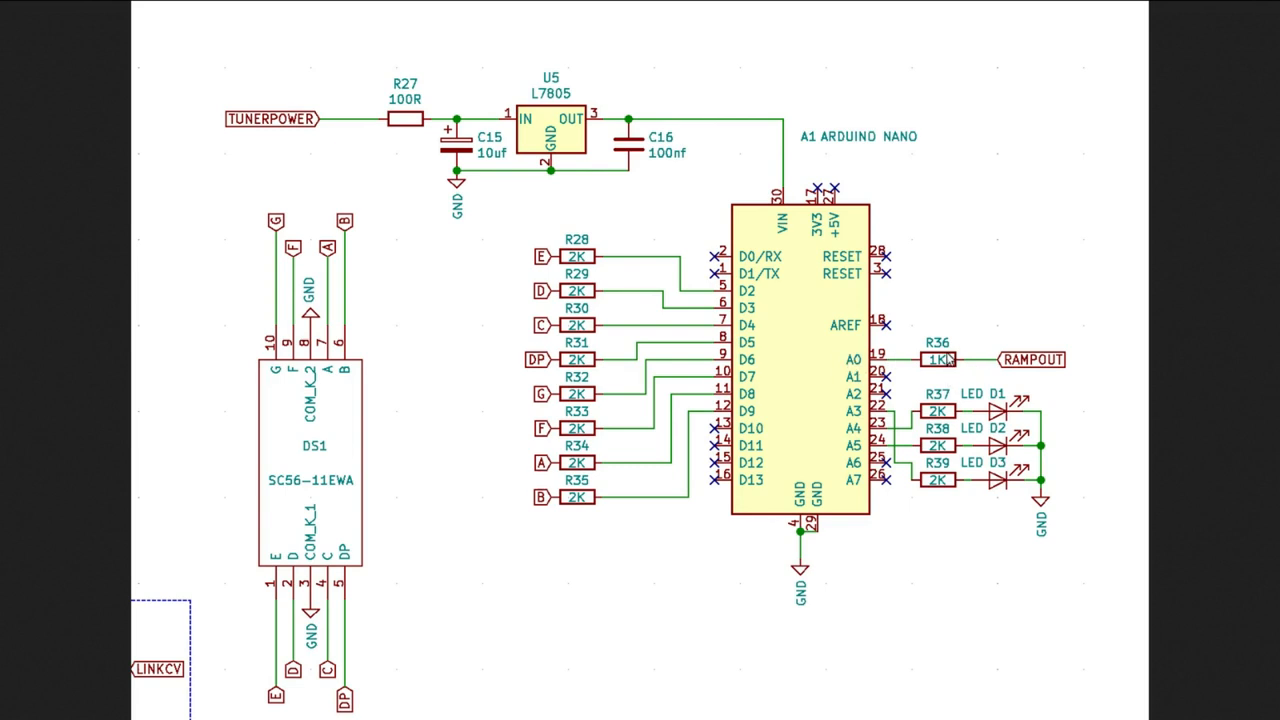
pyautogui.moveTo(1052, 368)
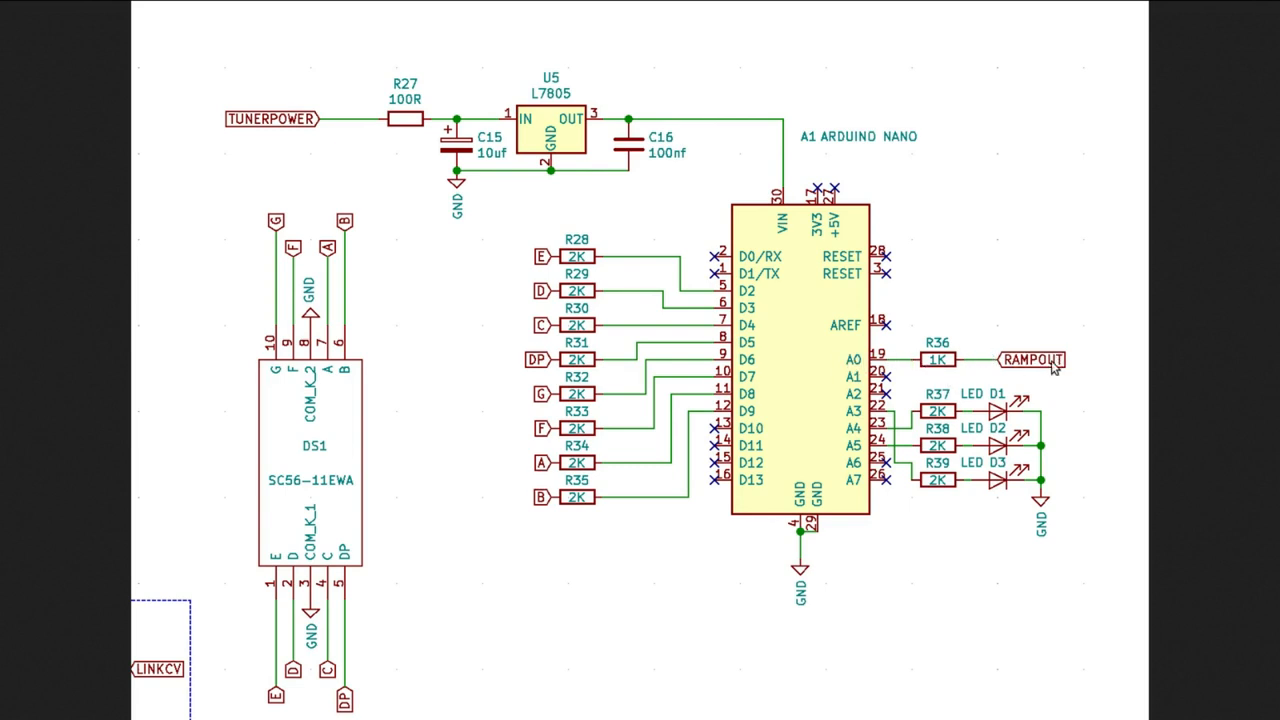
pyautogui.moveTo(1110, 444)
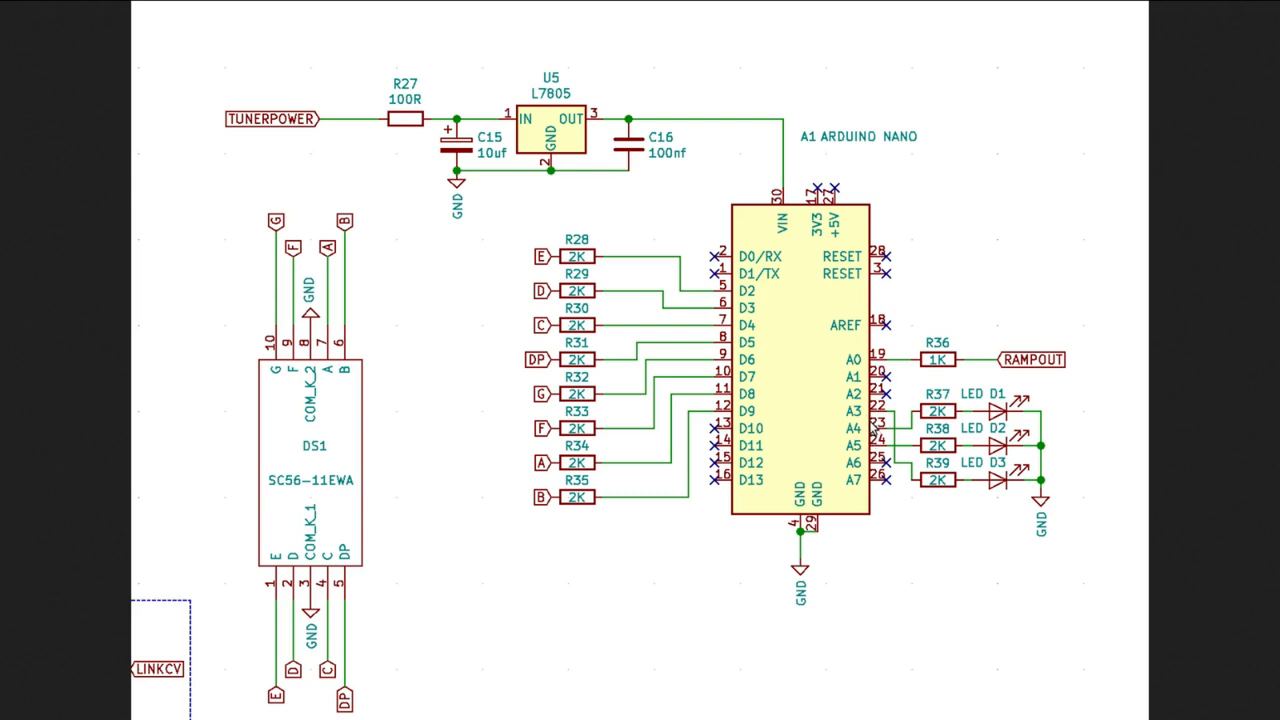
pyautogui.moveTo(904, 424)
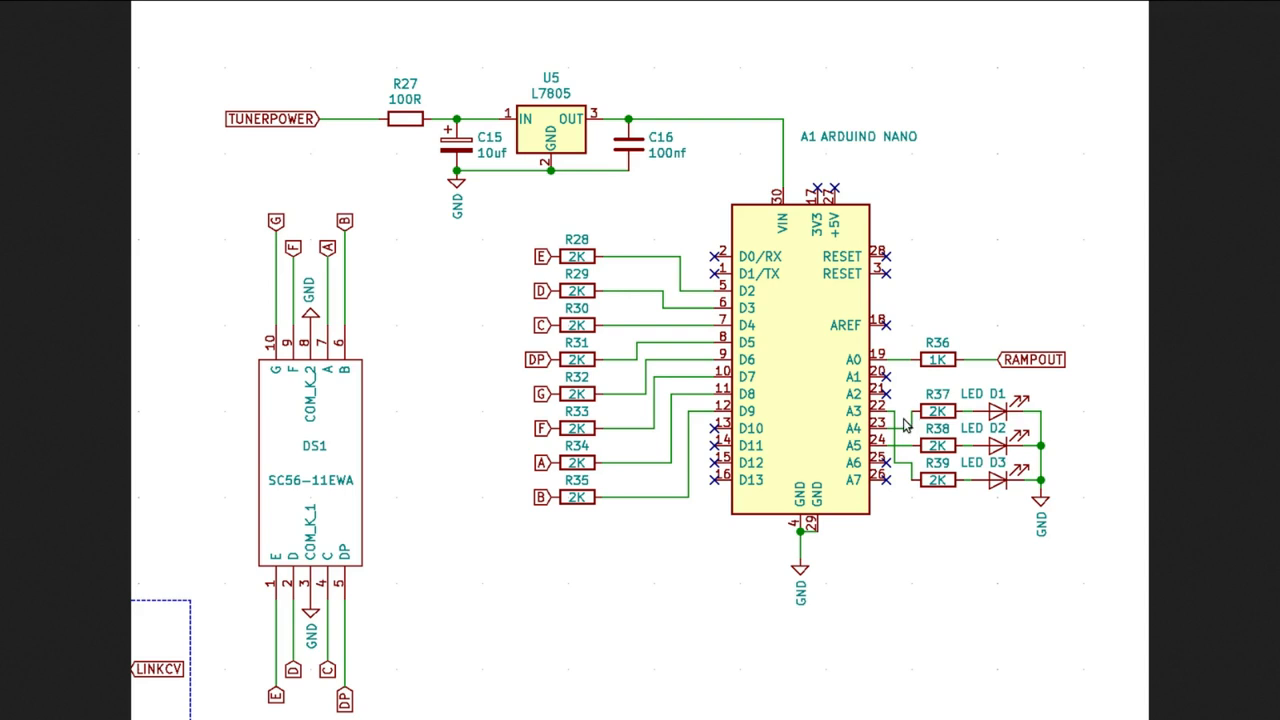
pyautogui.moveTo(548, 428)
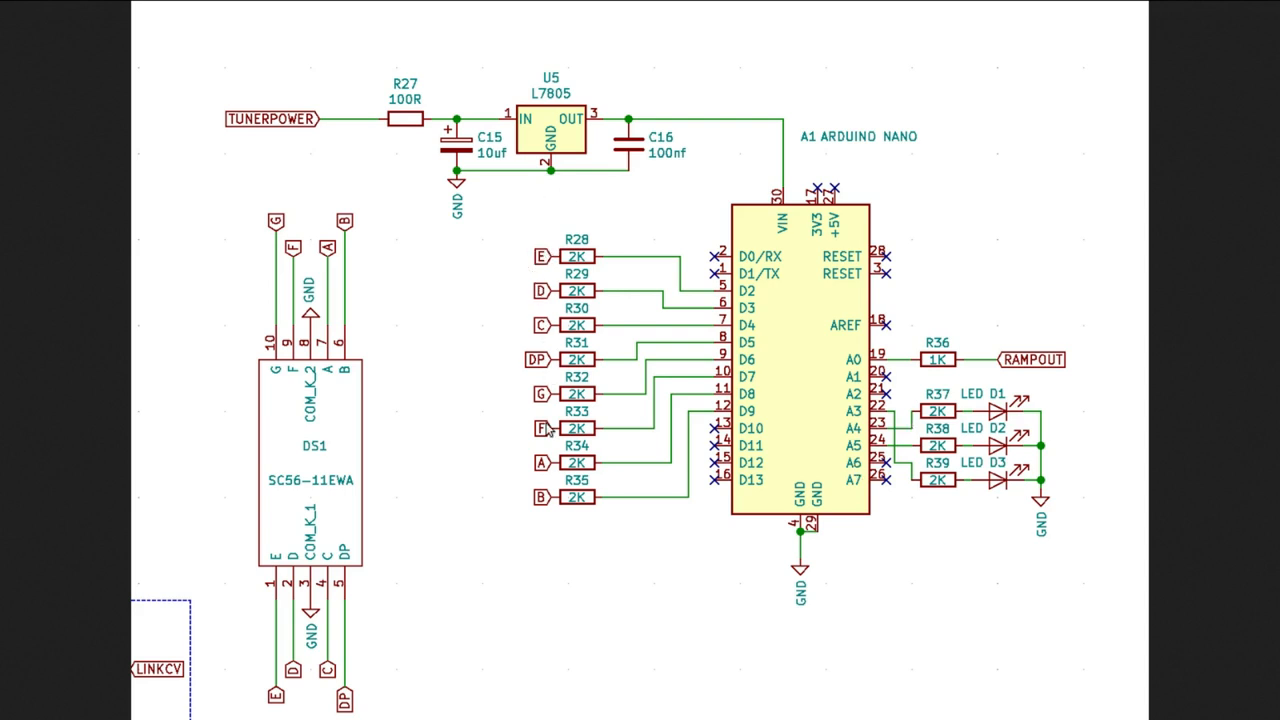
pyautogui.moveTo(770, 312)
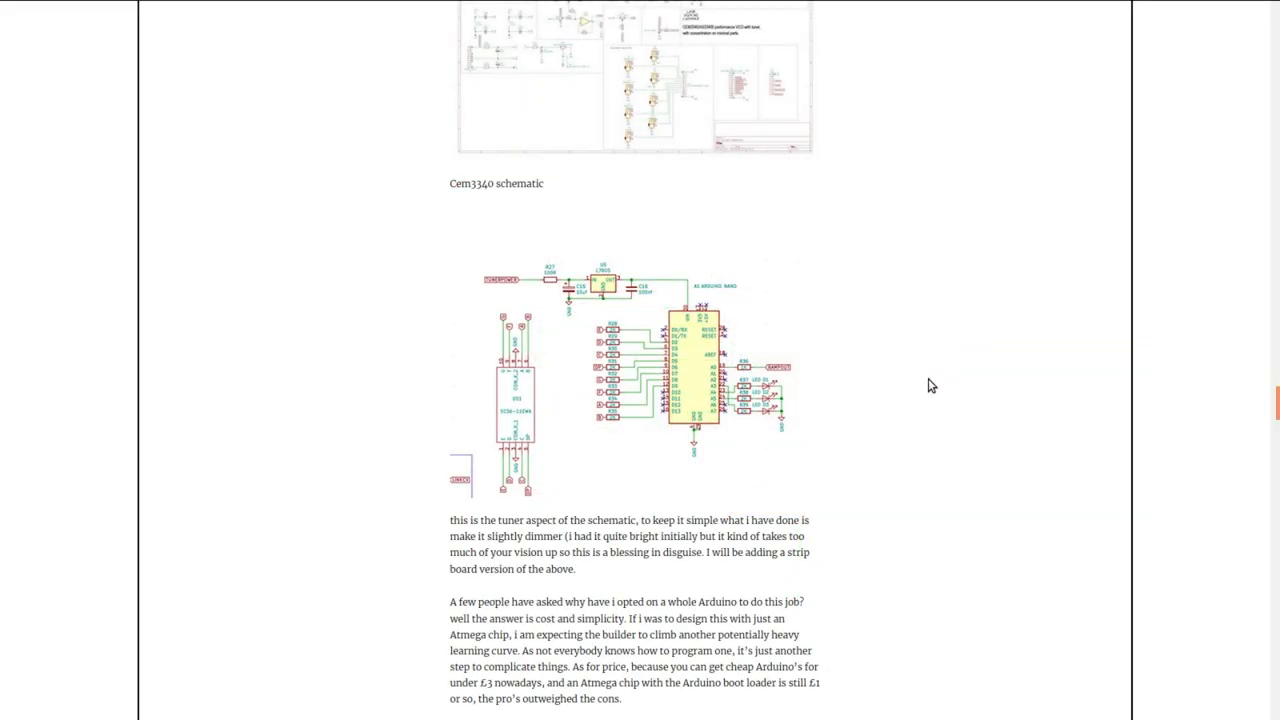
pyautogui.moveTo(680, 358)
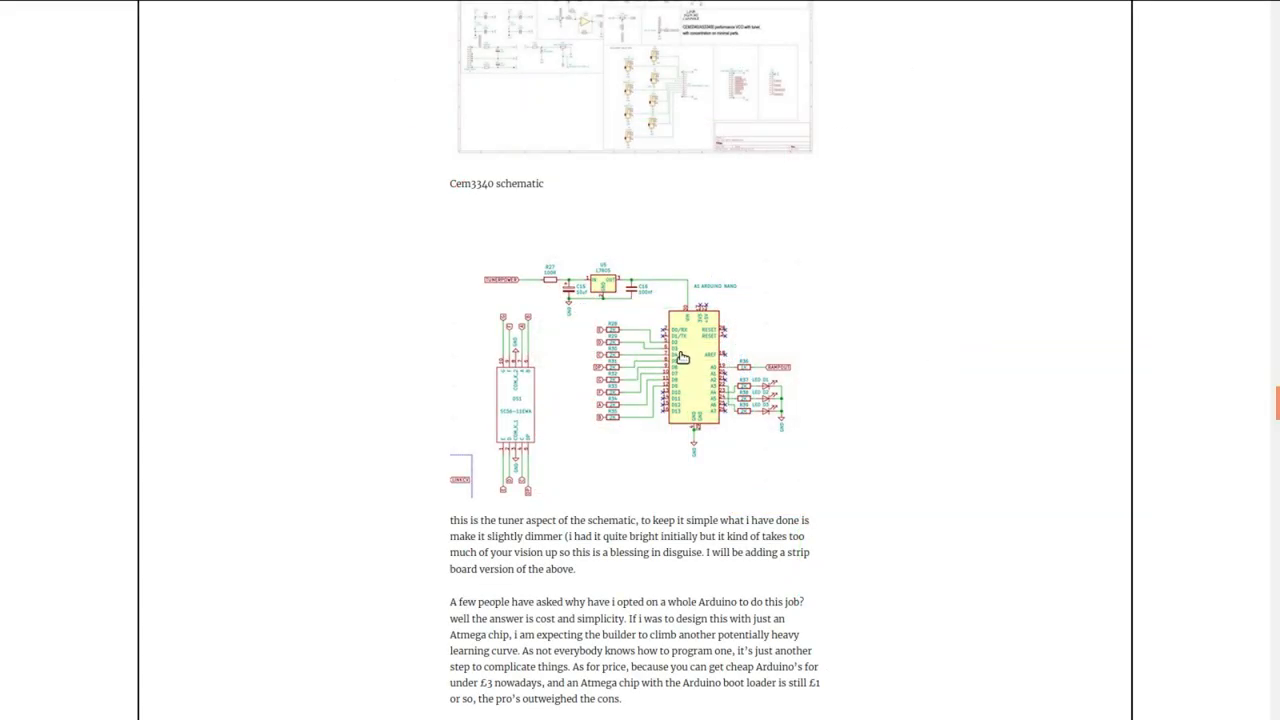
pyautogui.moveTo(858, 320)
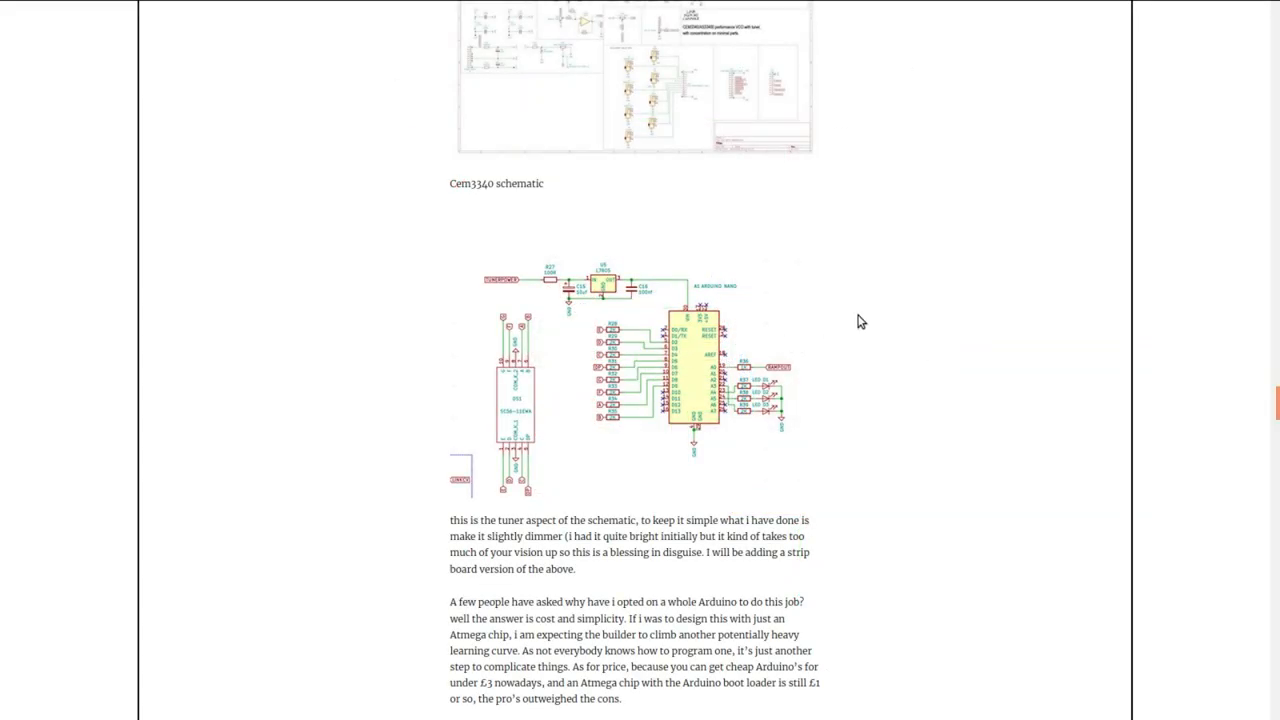
# Scroll below the tuner schematic to the explanation of using a whole Arduino without an LED driver
pyautogui.scroll(-3)
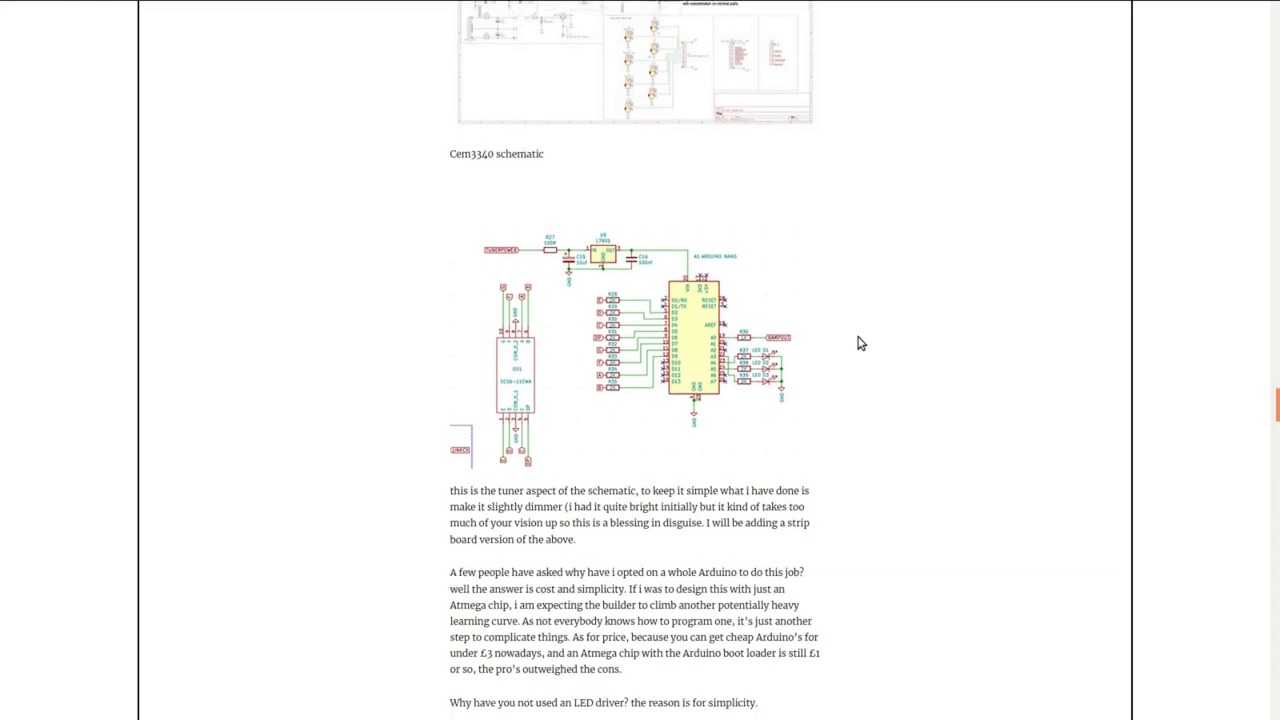
pyautogui.scroll(-3)
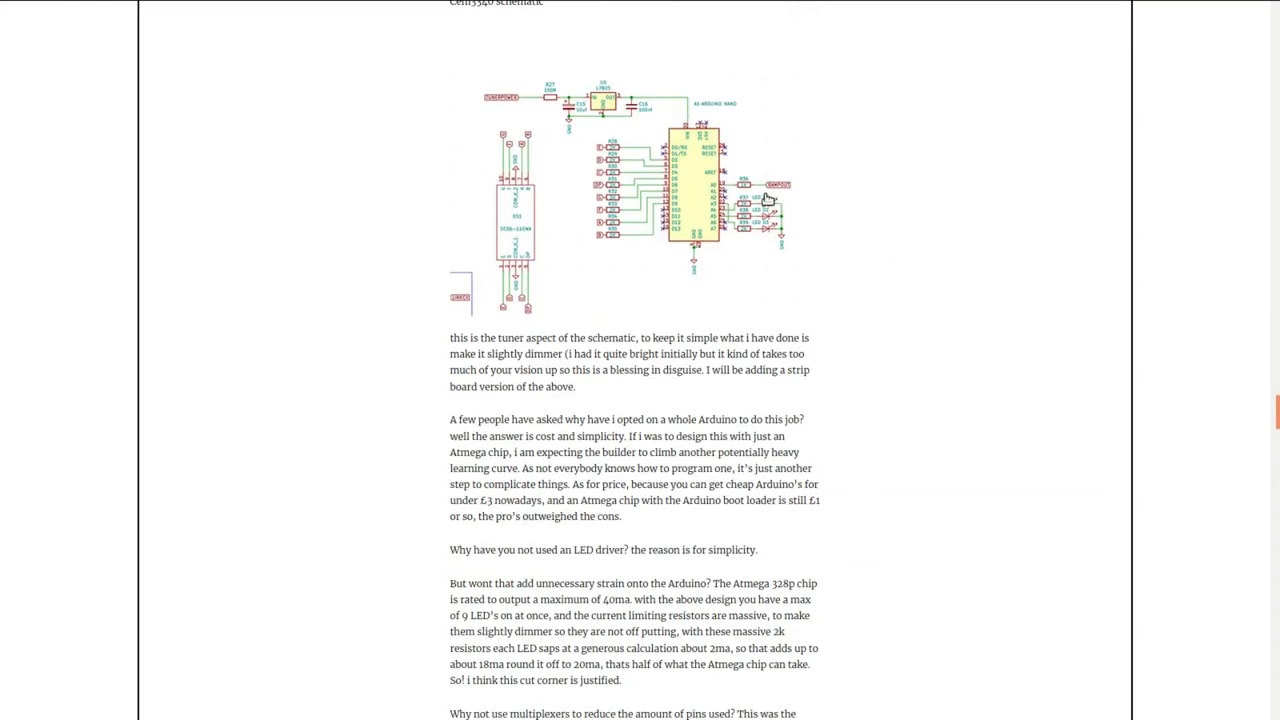
pyautogui.moveTo(704, 192)
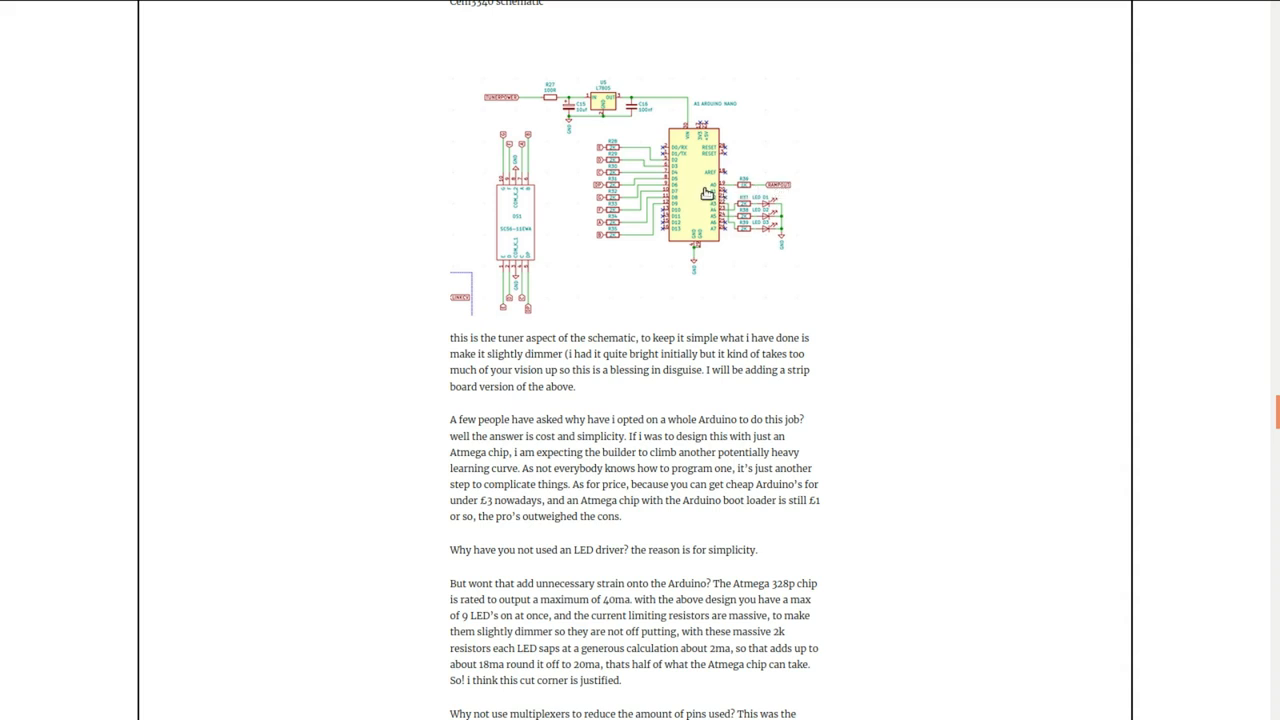
pyautogui.moveTo(810, 196)
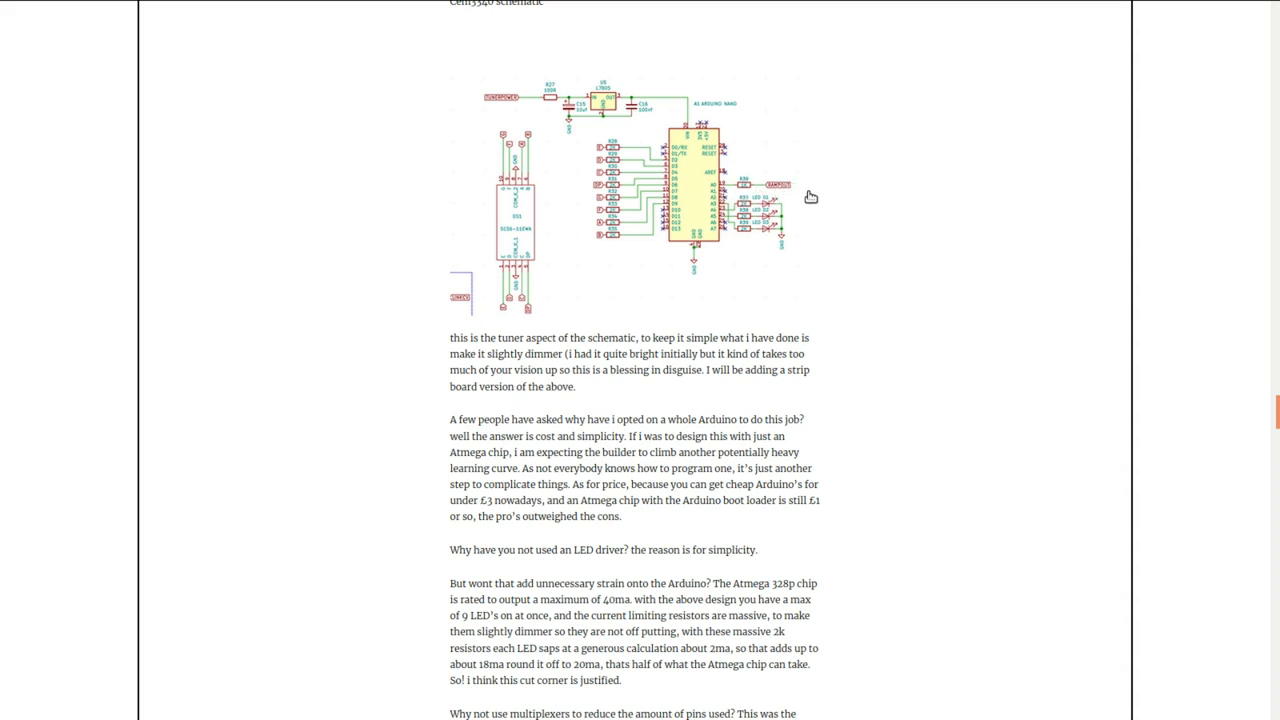
pyautogui.moveTo(836, 190)
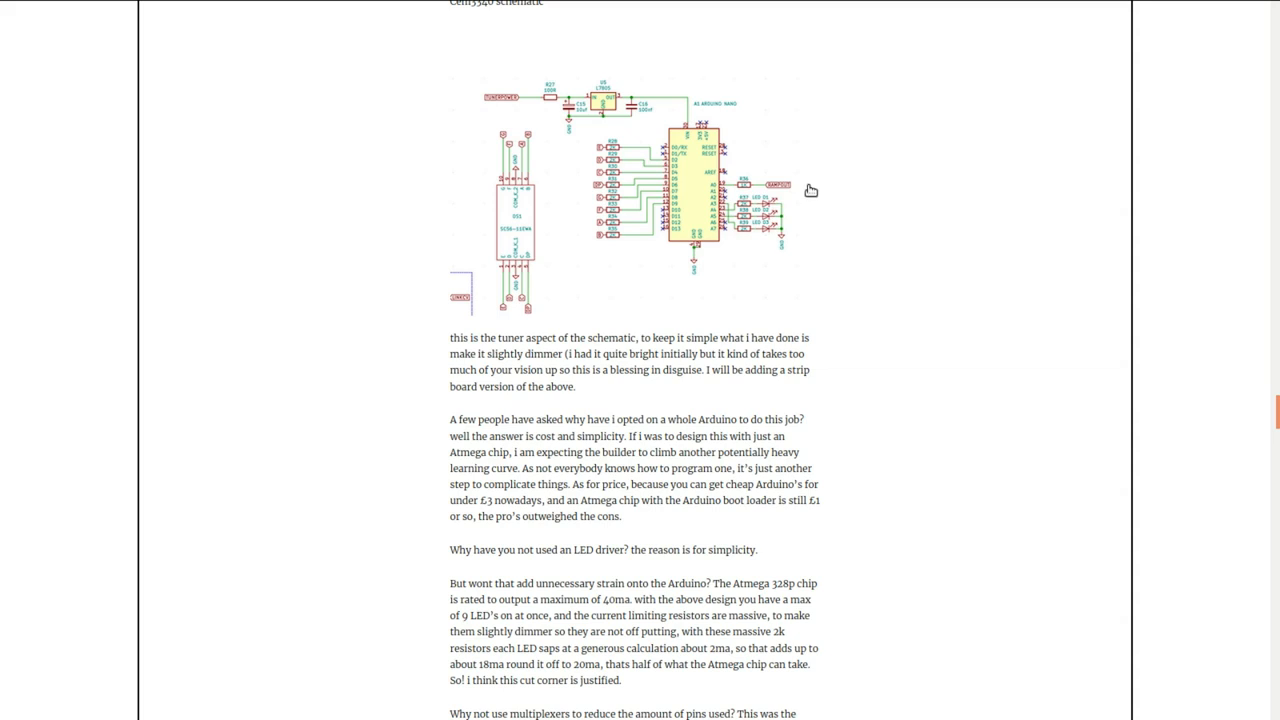
pyautogui.moveTo(624, 192)
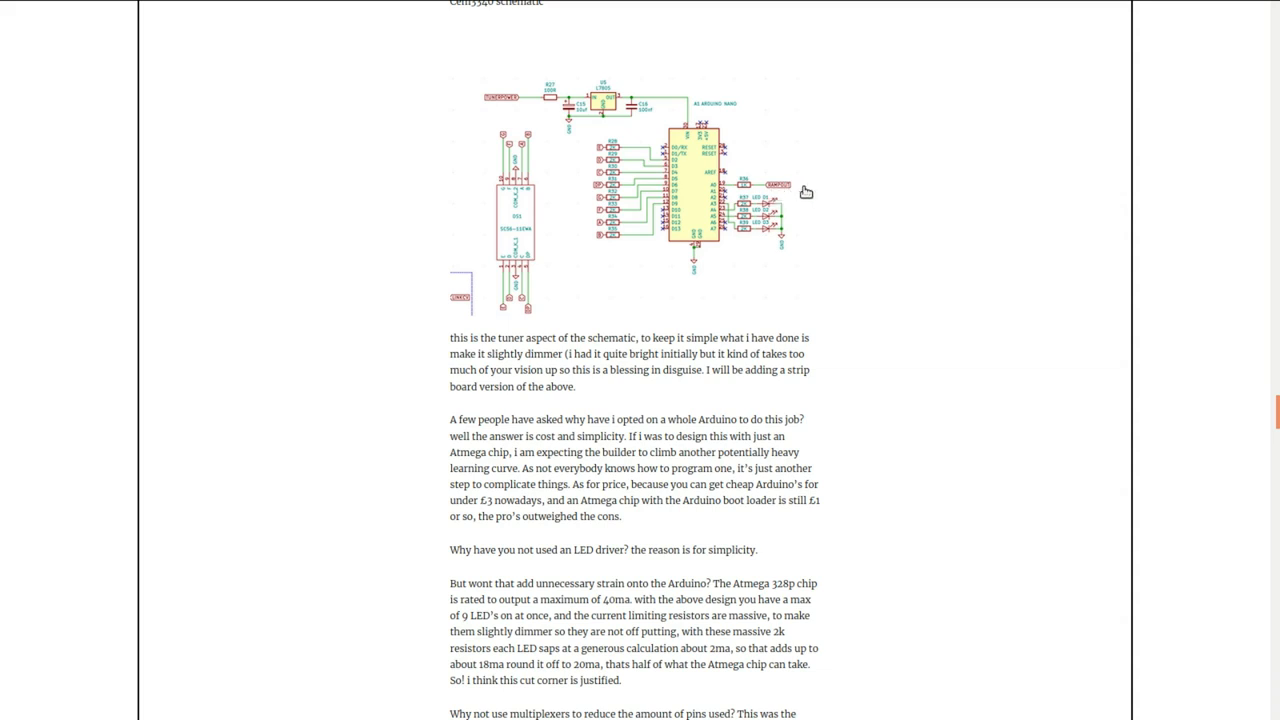
pyautogui.moveTo(816, 192)
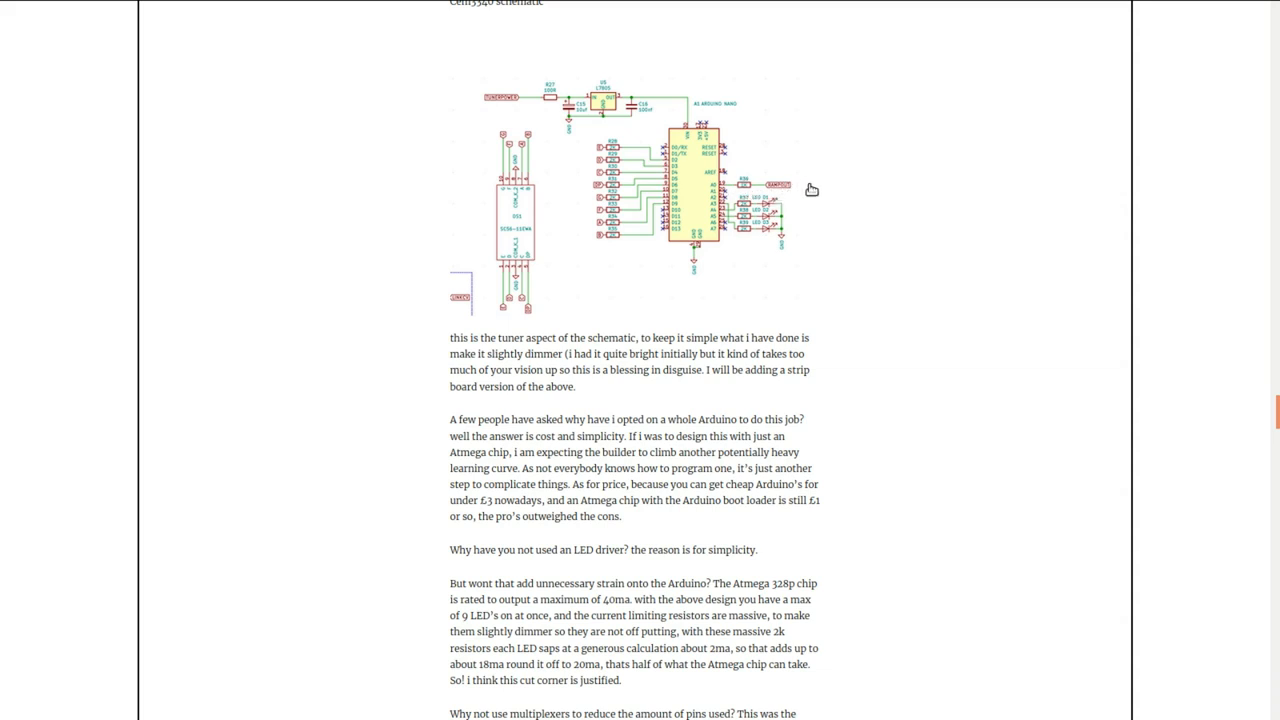
pyautogui.moveTo(750, 170)
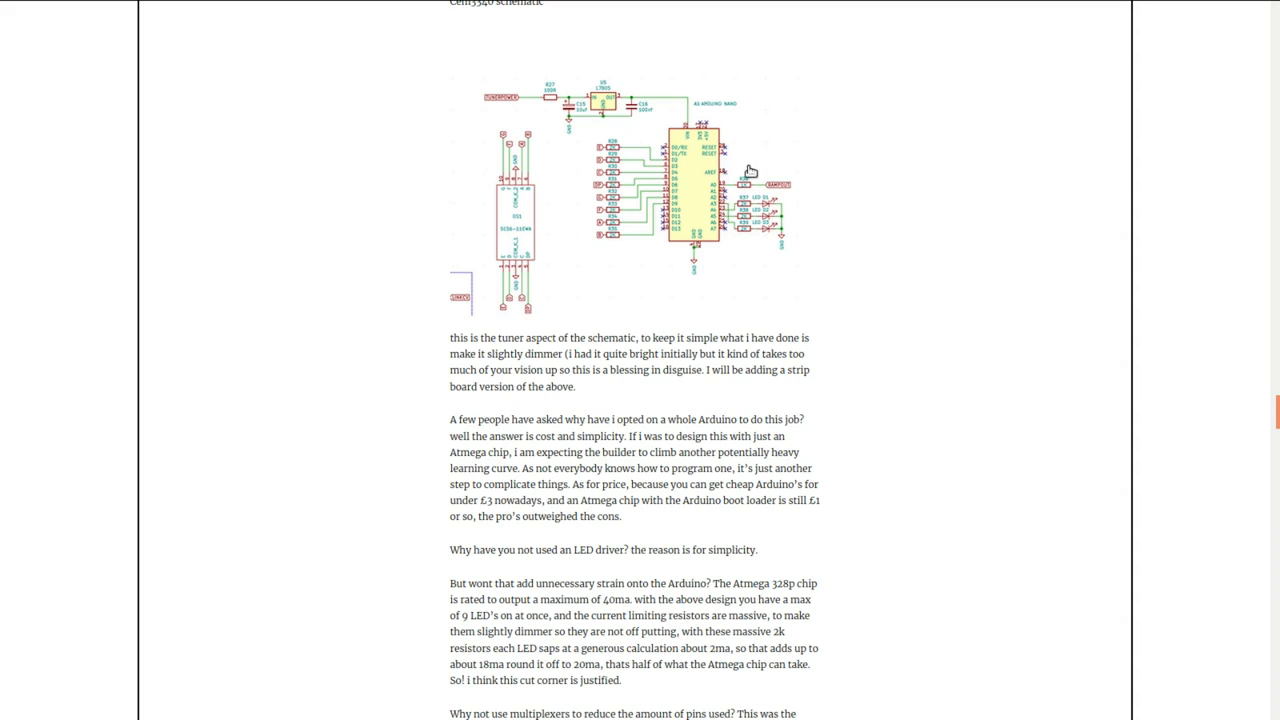
pyautogui.moveTo(896, 316)
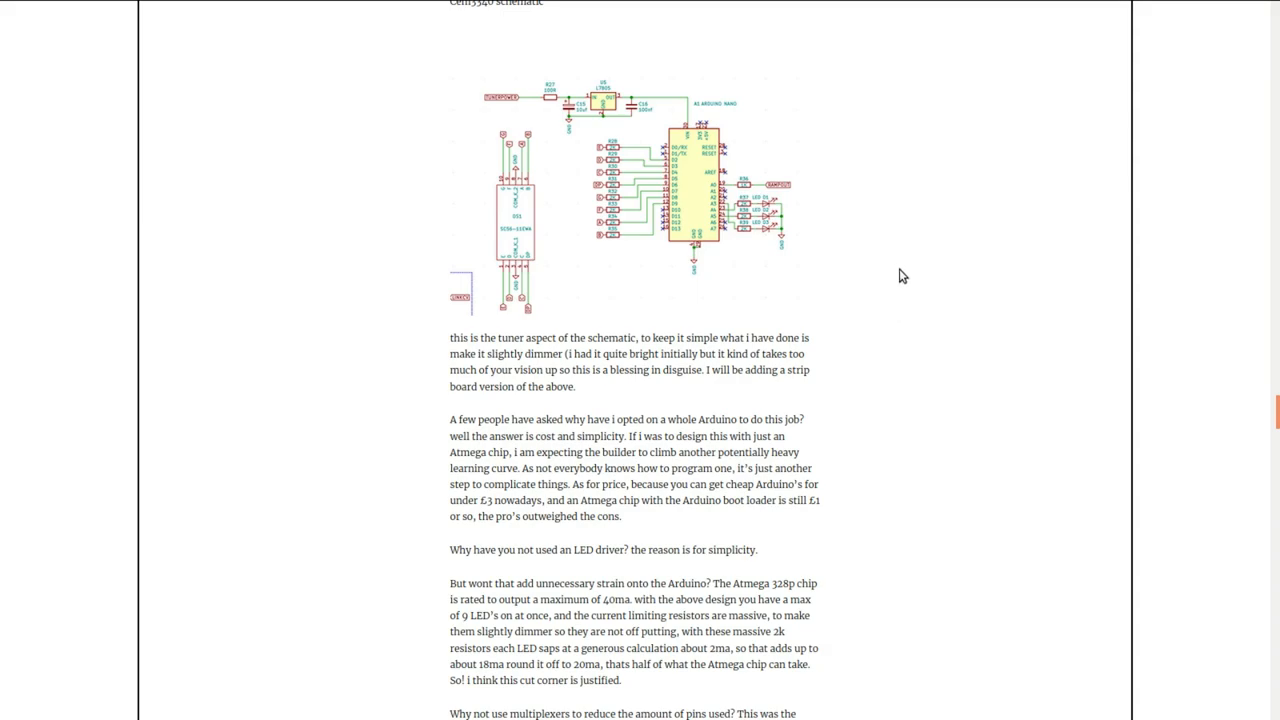
pyautogui.moveTo(912, 236)
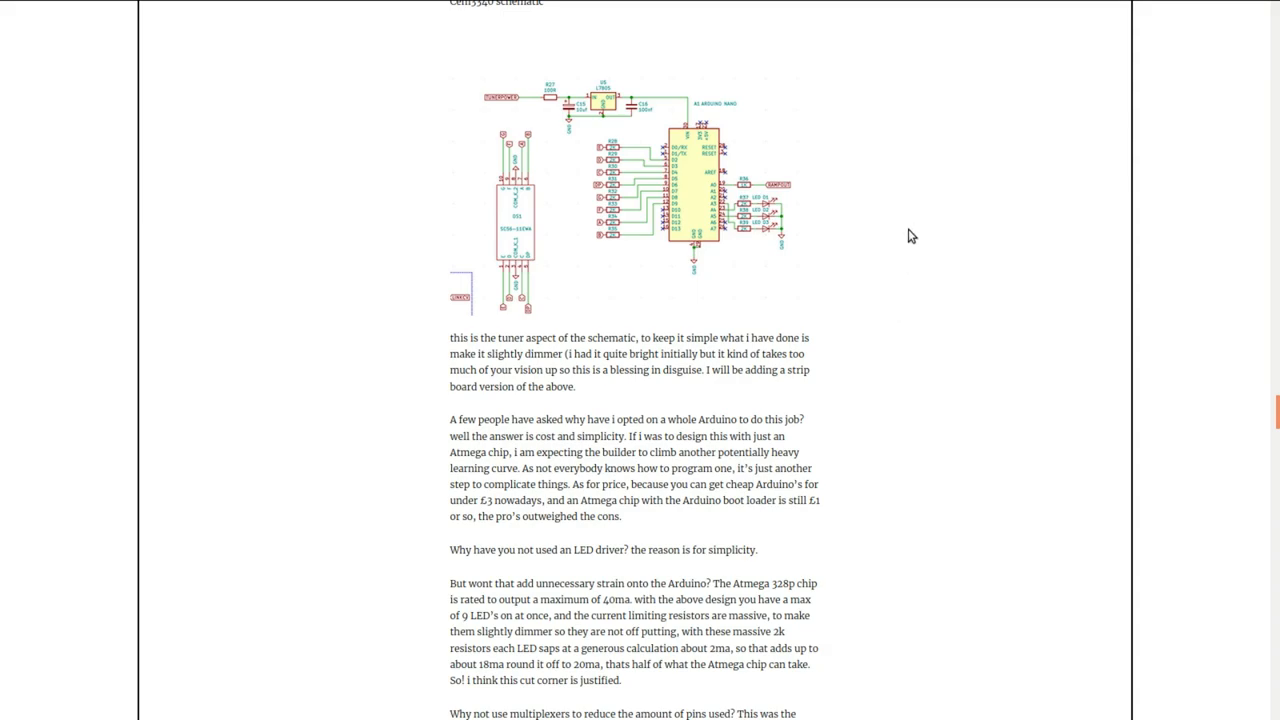